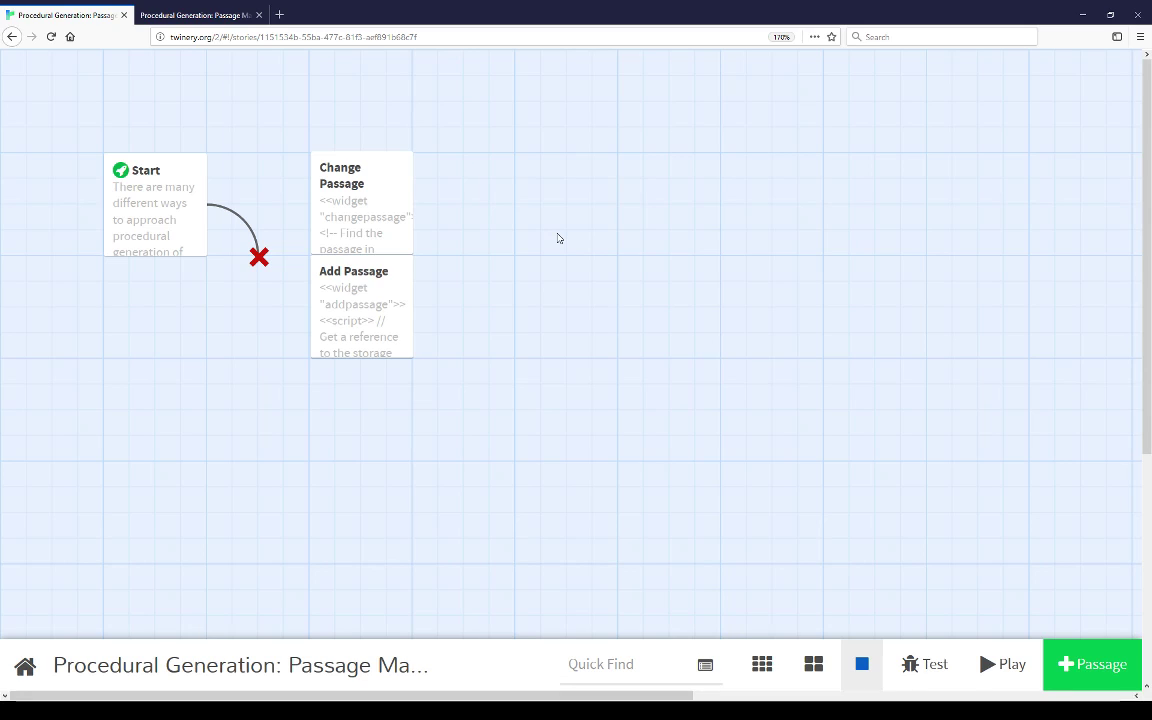
Play the story, open the generated Map, visit AK, and go back to the Map.
left_click(1001, 664)
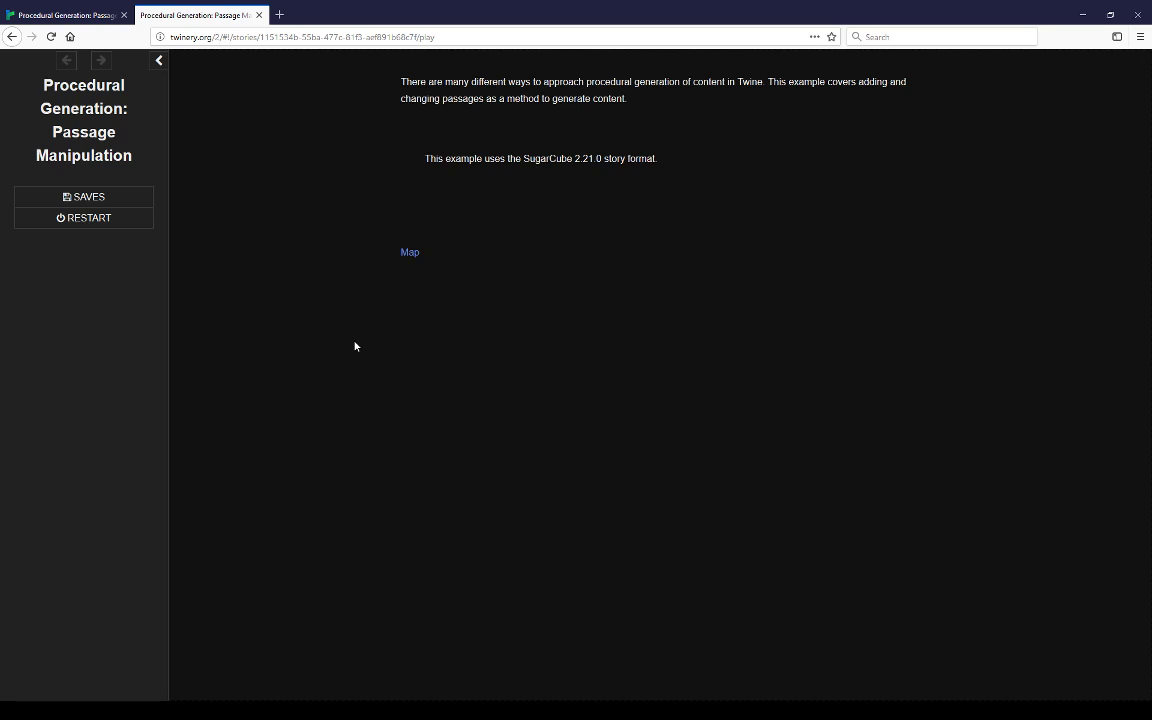
mouse_move(410, 252)
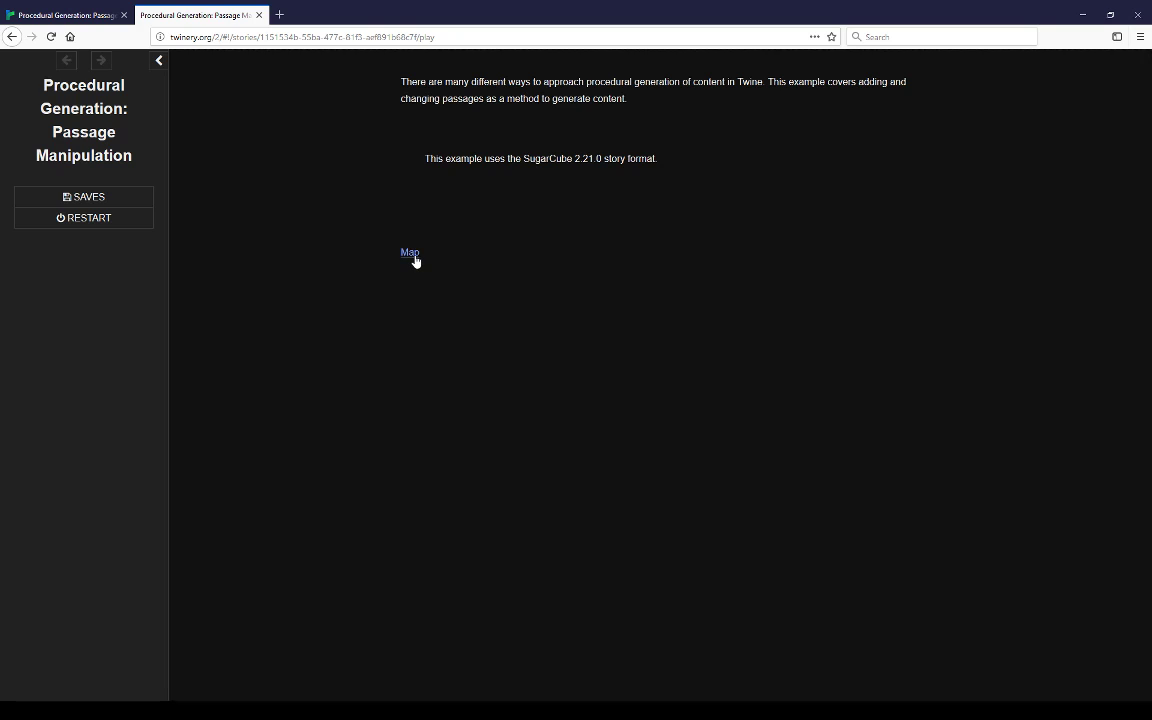
left_click(409, 252)
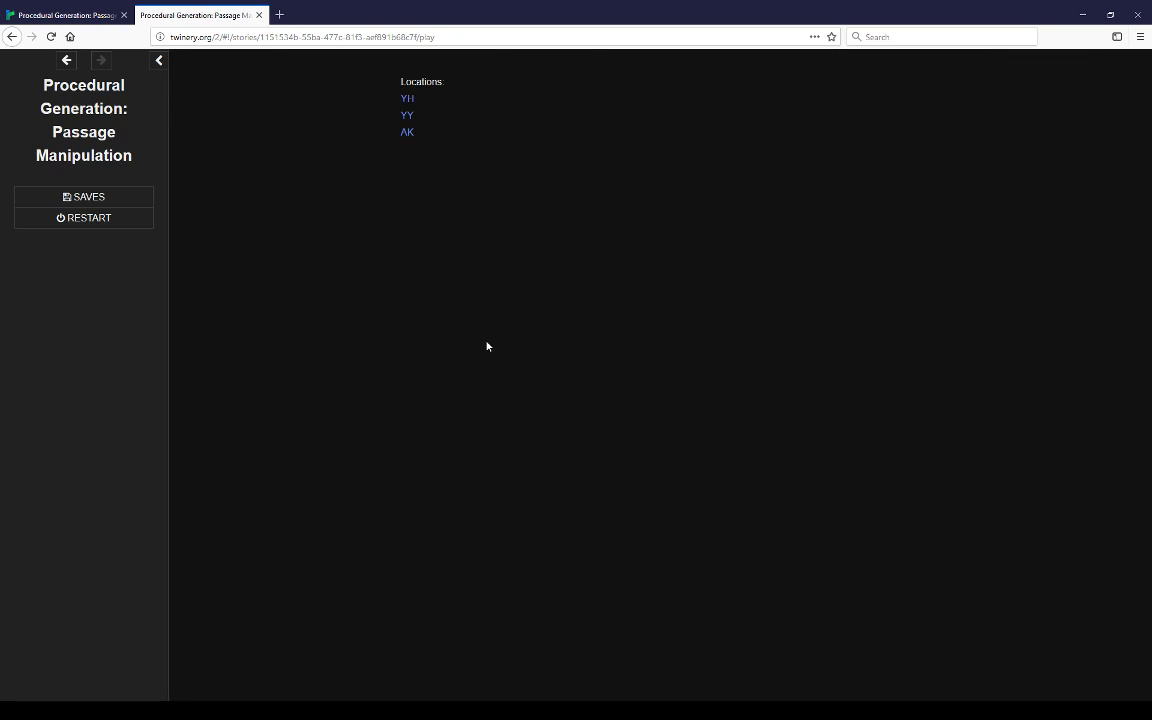
mouse_move(415, 142)
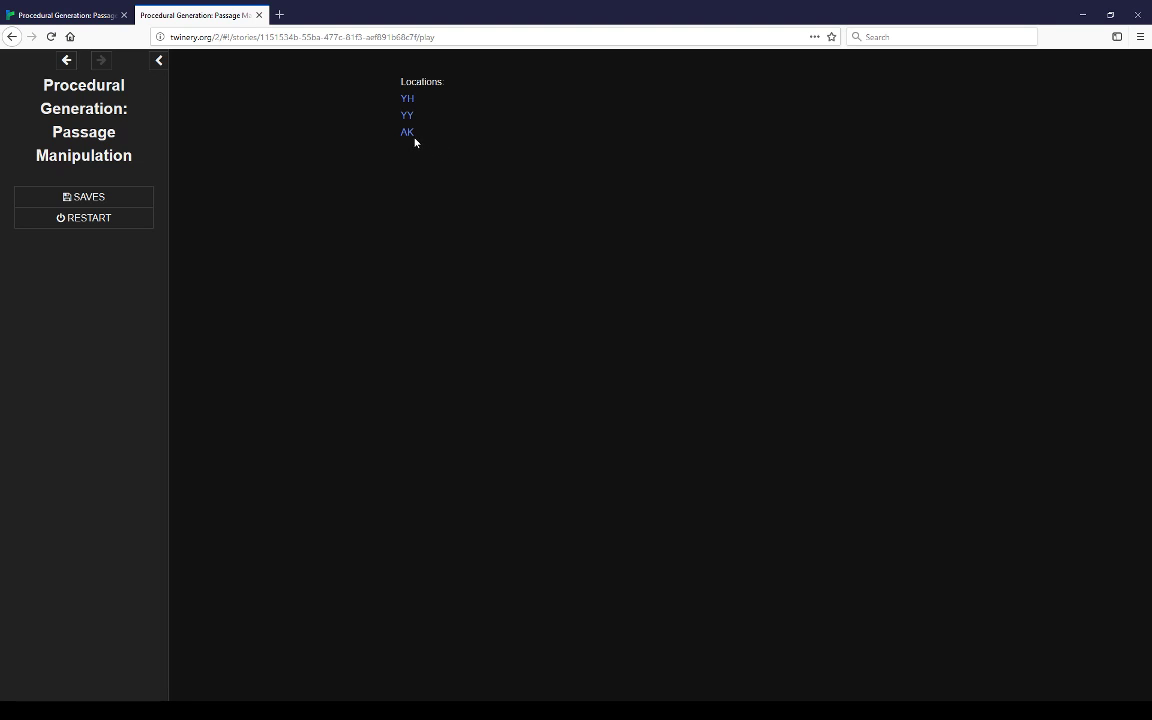
left_click(407, 131)
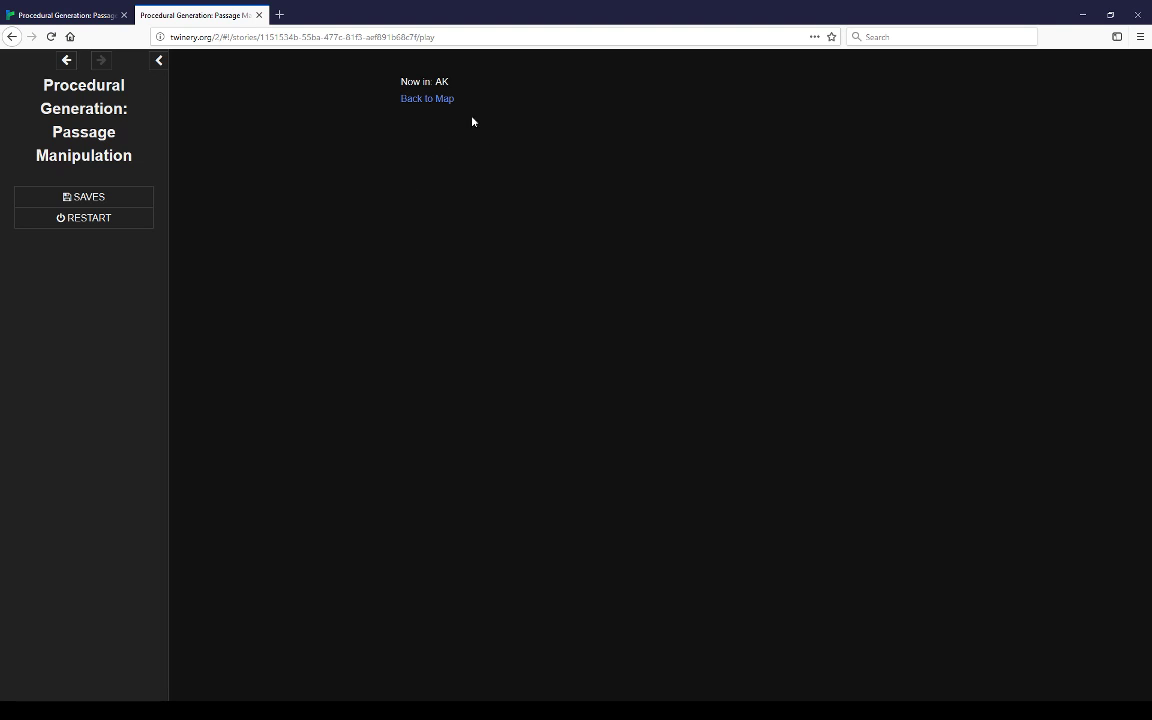
left_click(427, 98)
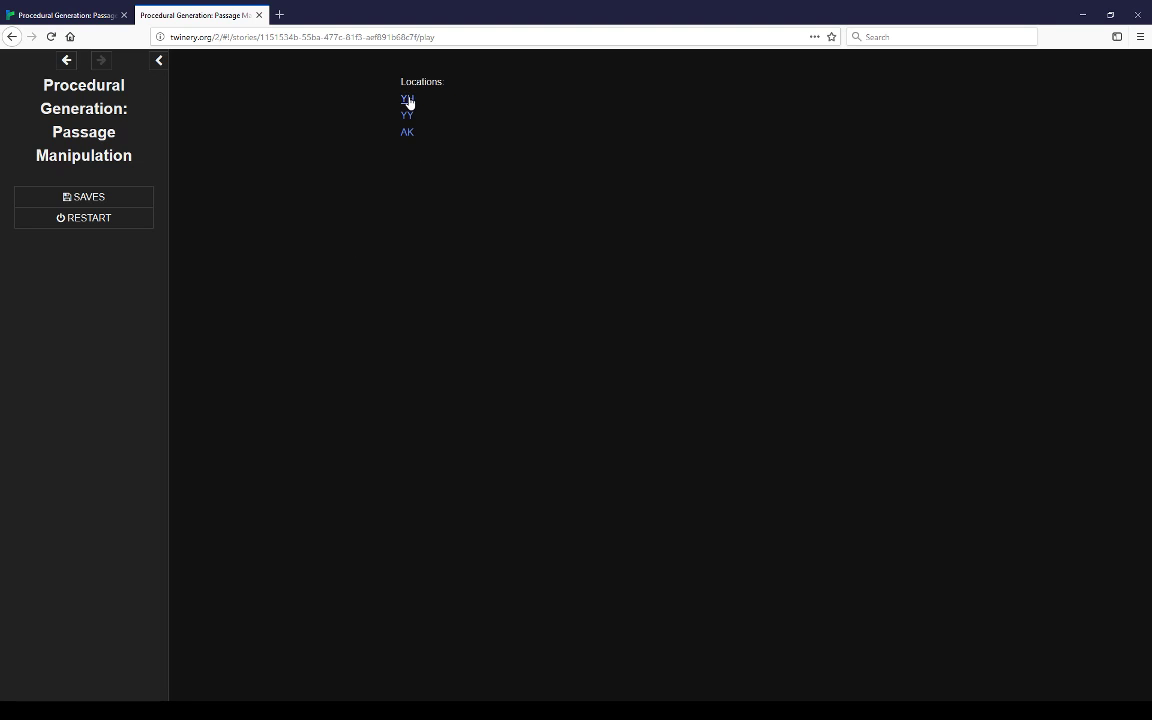
mouse_move(334, 232)
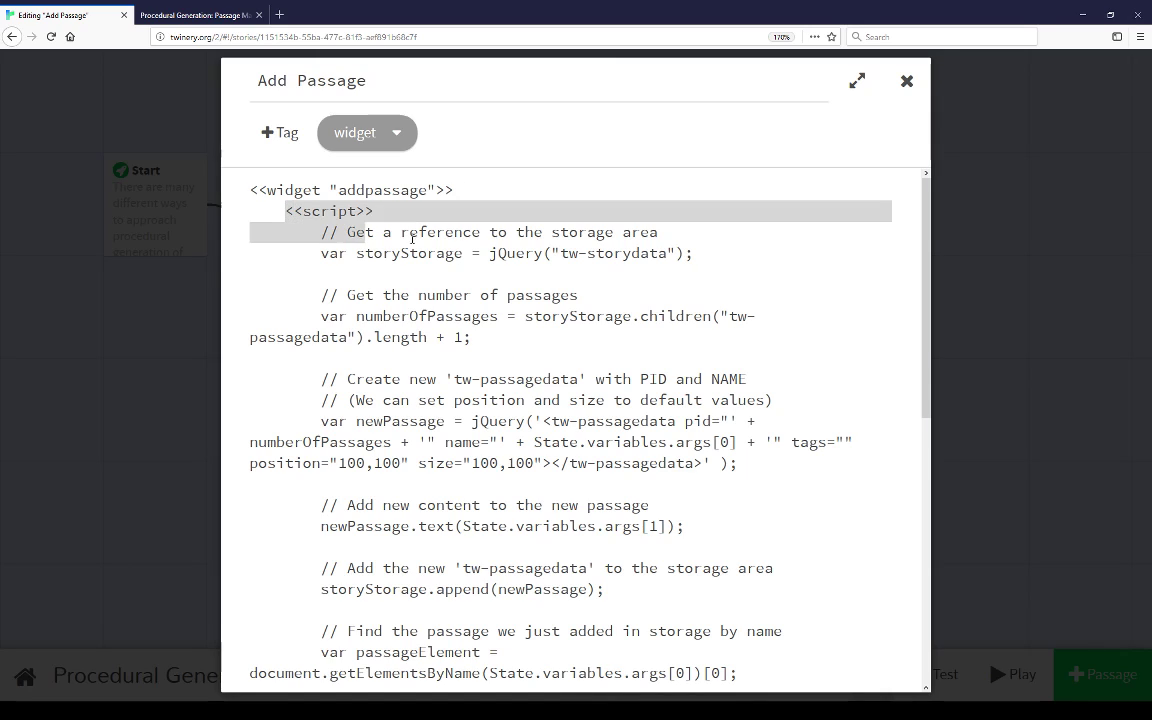
scroll("down", 3)
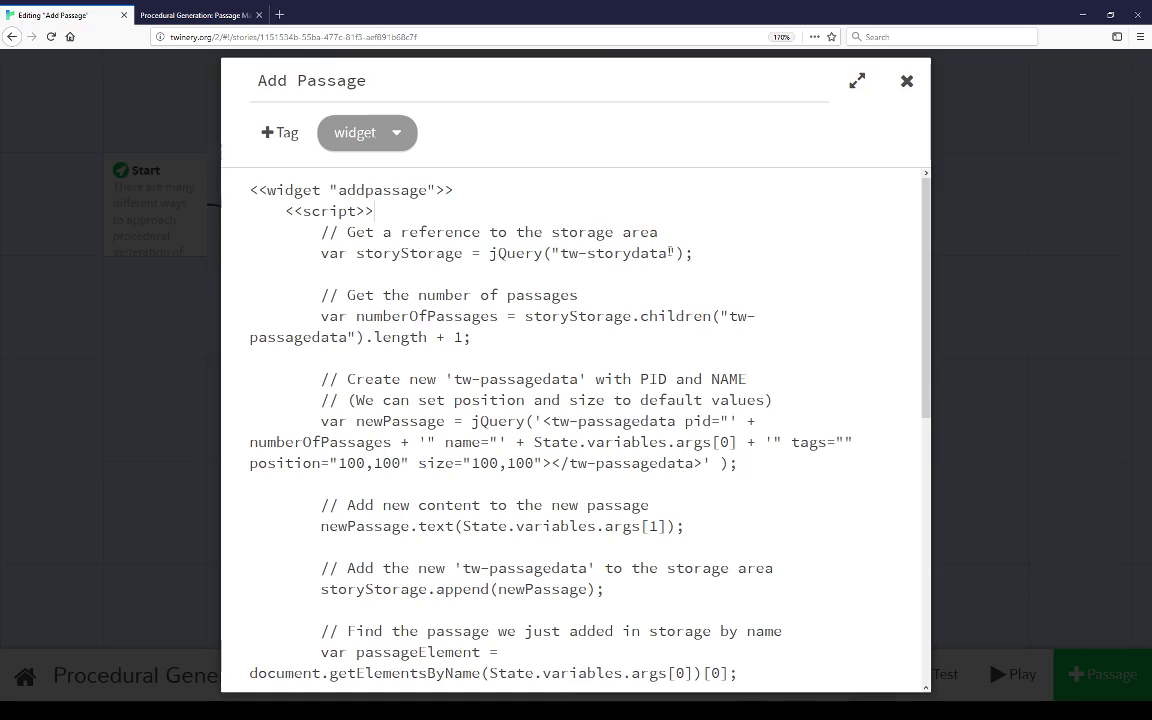
double_click(612, 253)
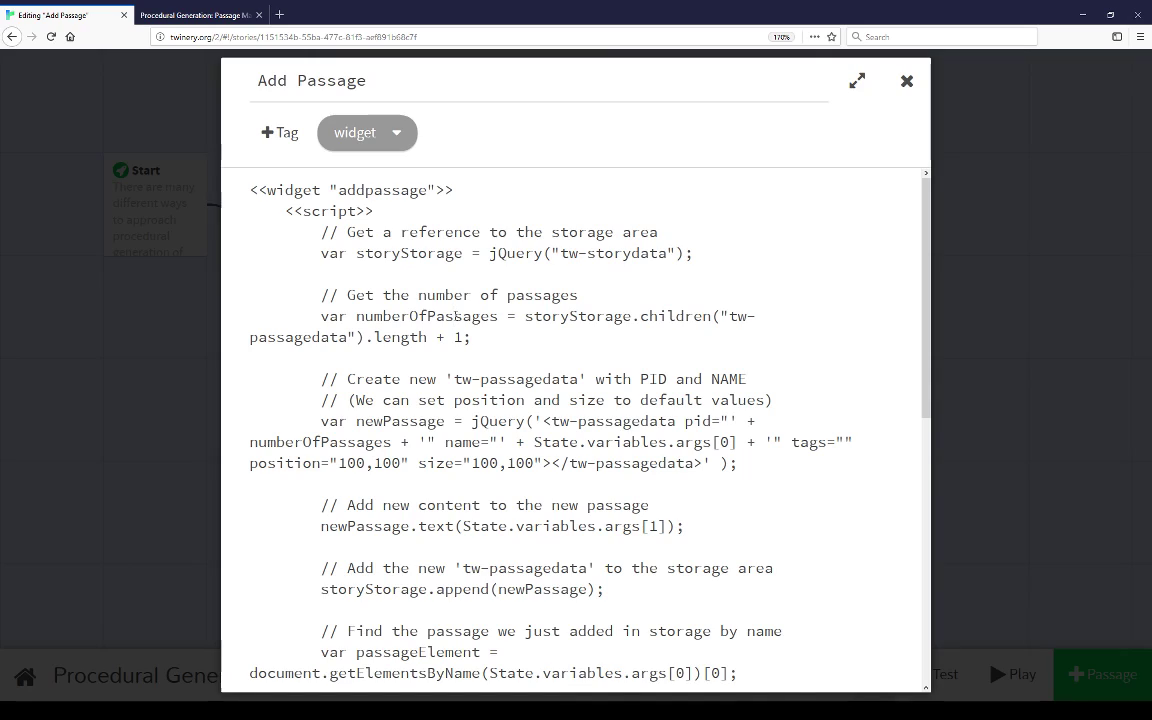
left_click(452, 316)
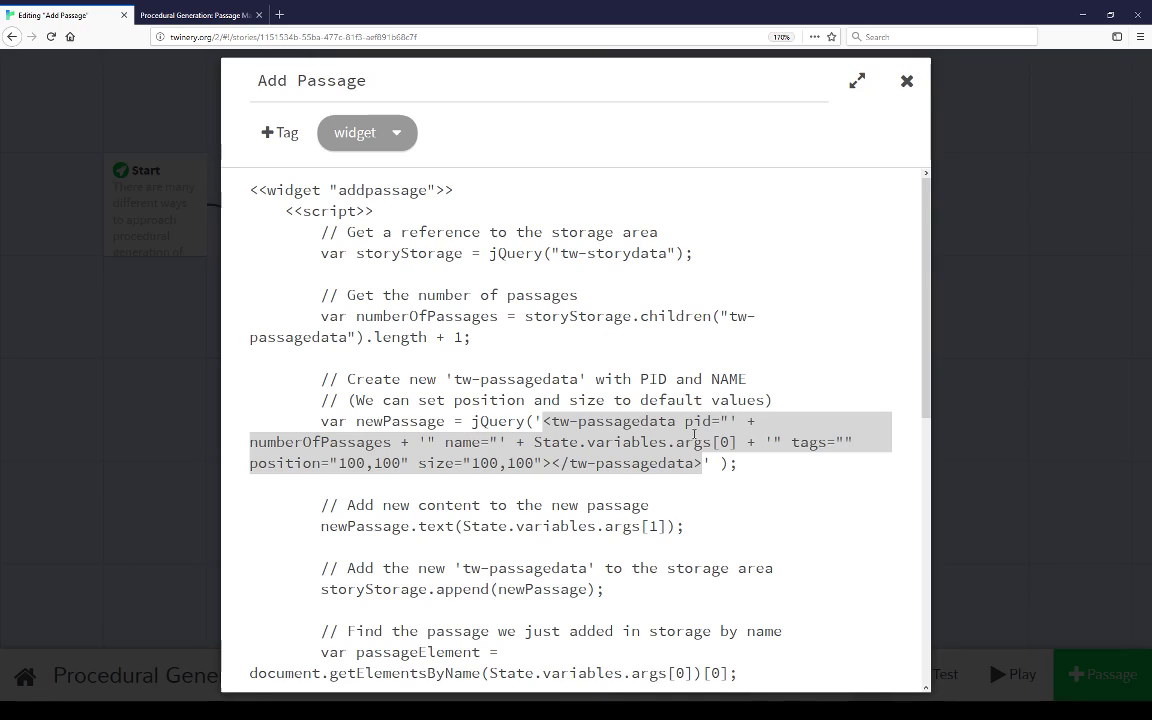
mouse_move(502, 271)
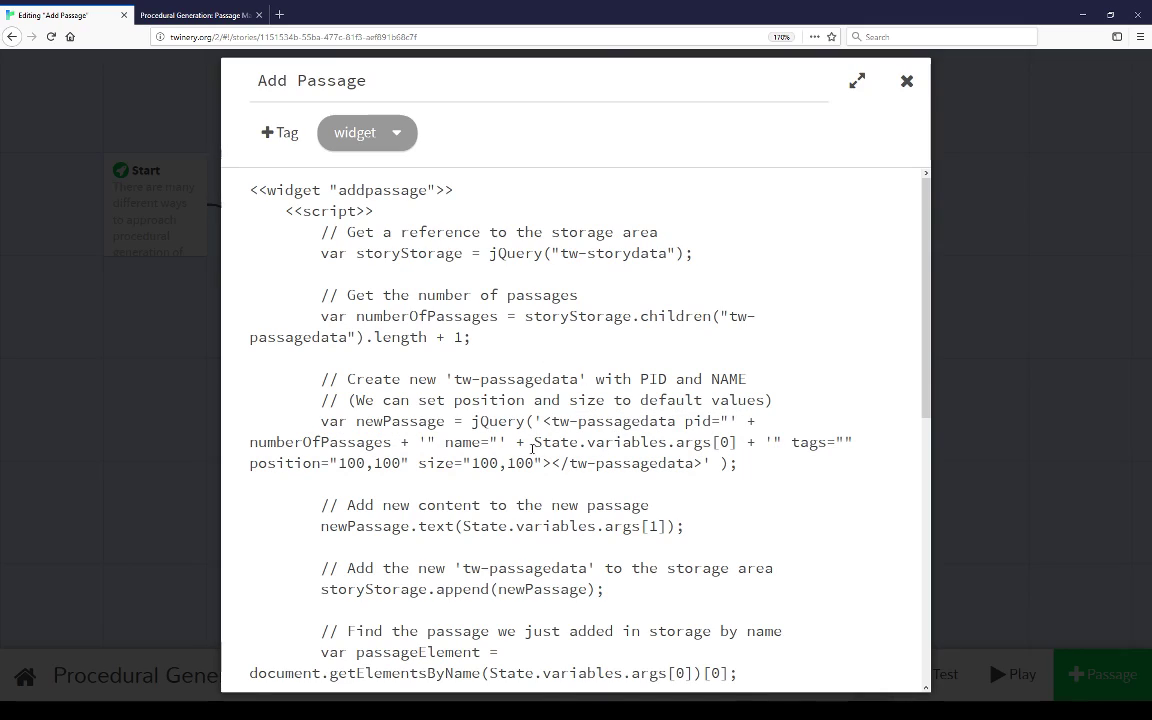
double_click(600, 442)
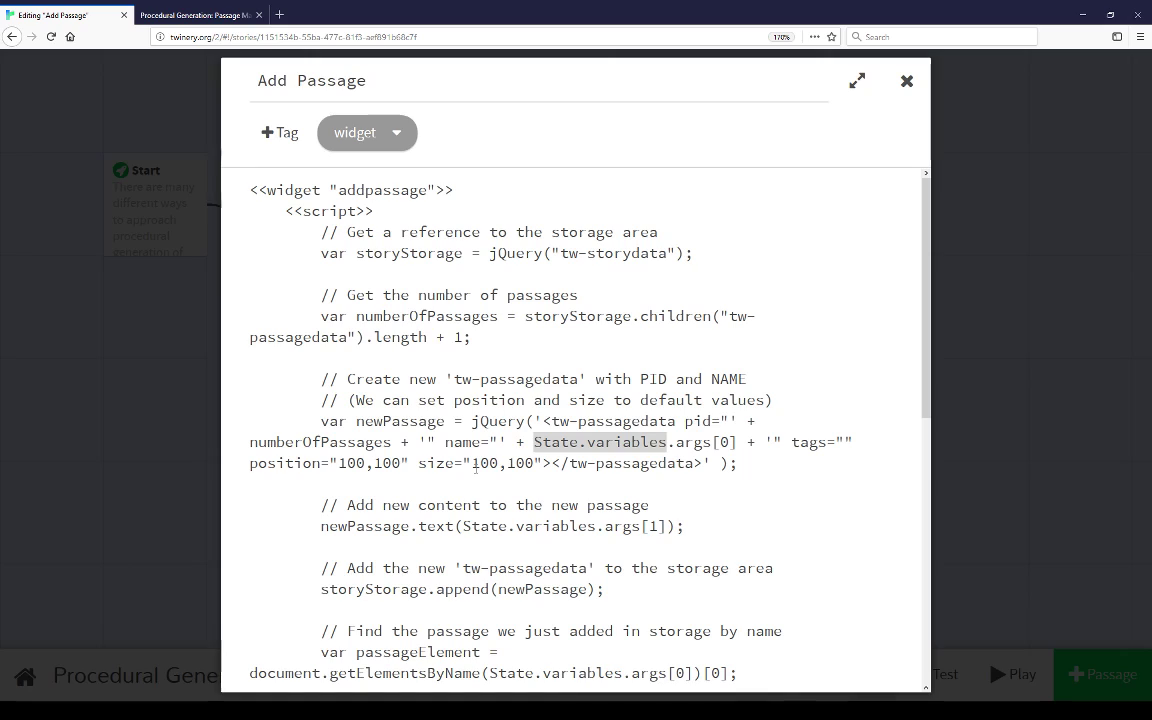
scroll("down", 3)
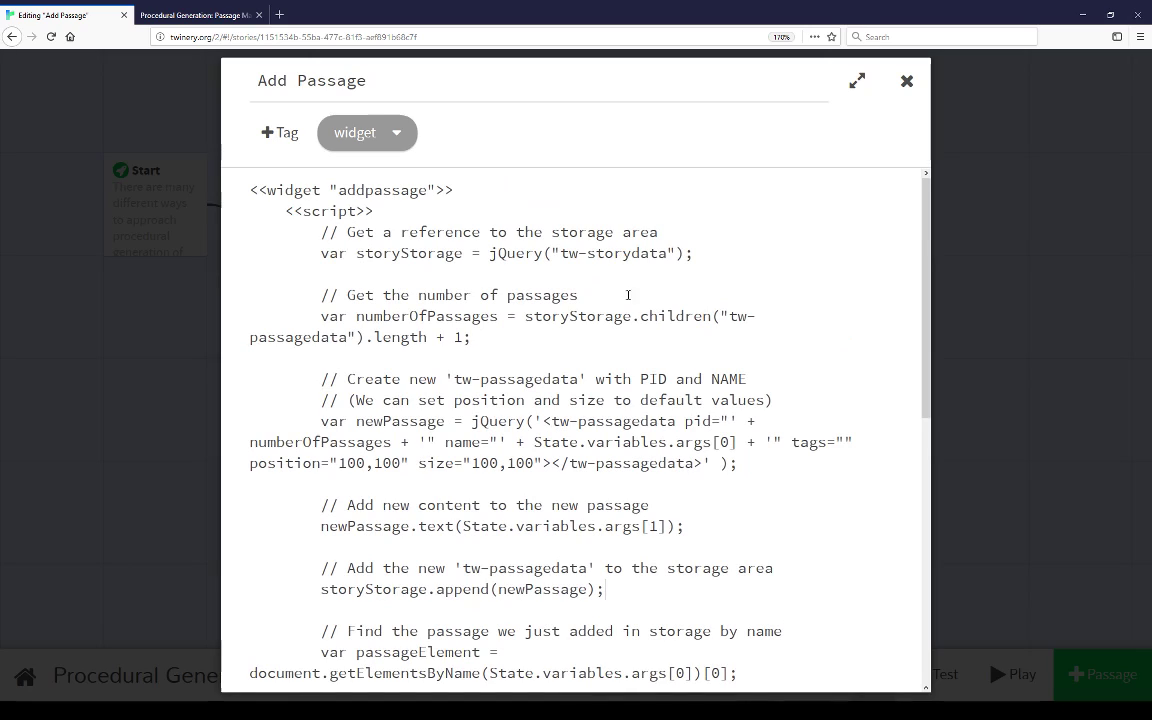
scroll("down", 3)
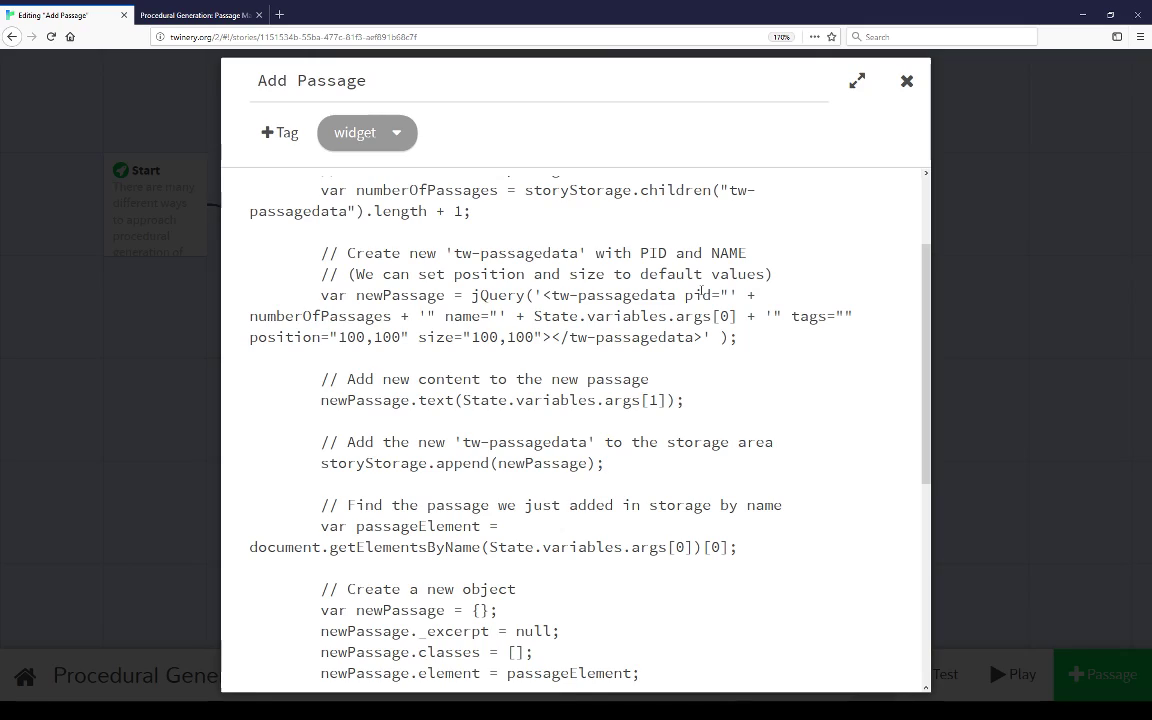
Open the Add Passage widget and scroll its script down to the Story registration code.
left_click(604, 463)
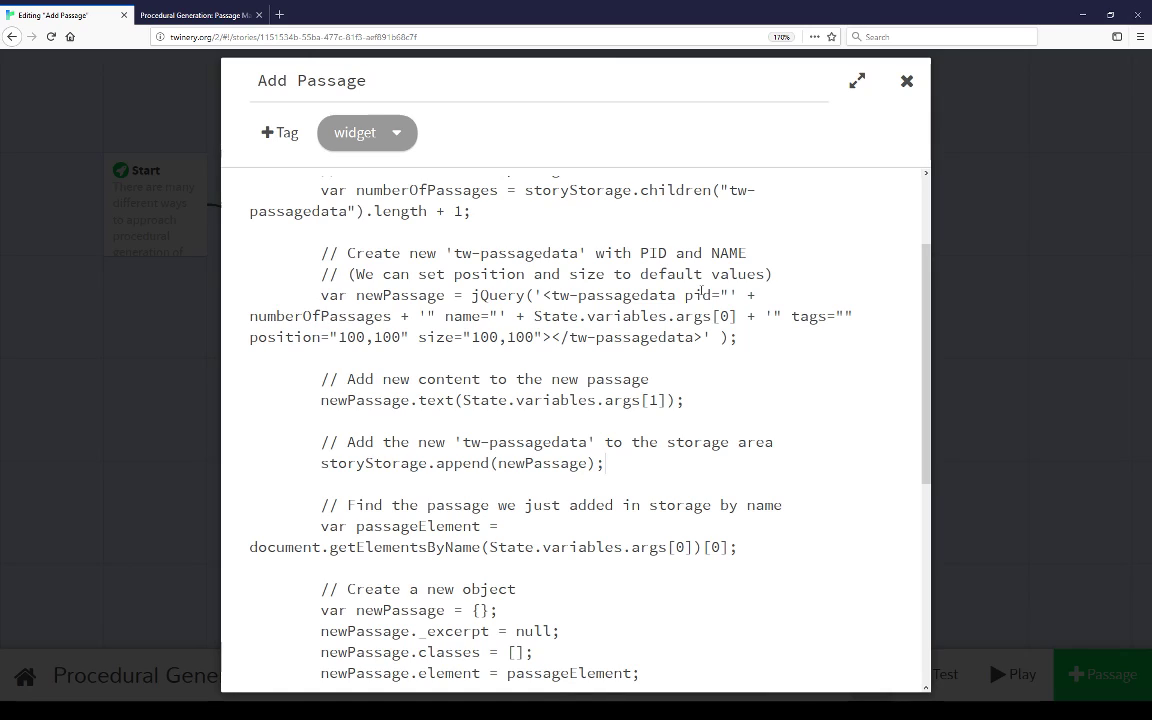
scroll("down", 3)
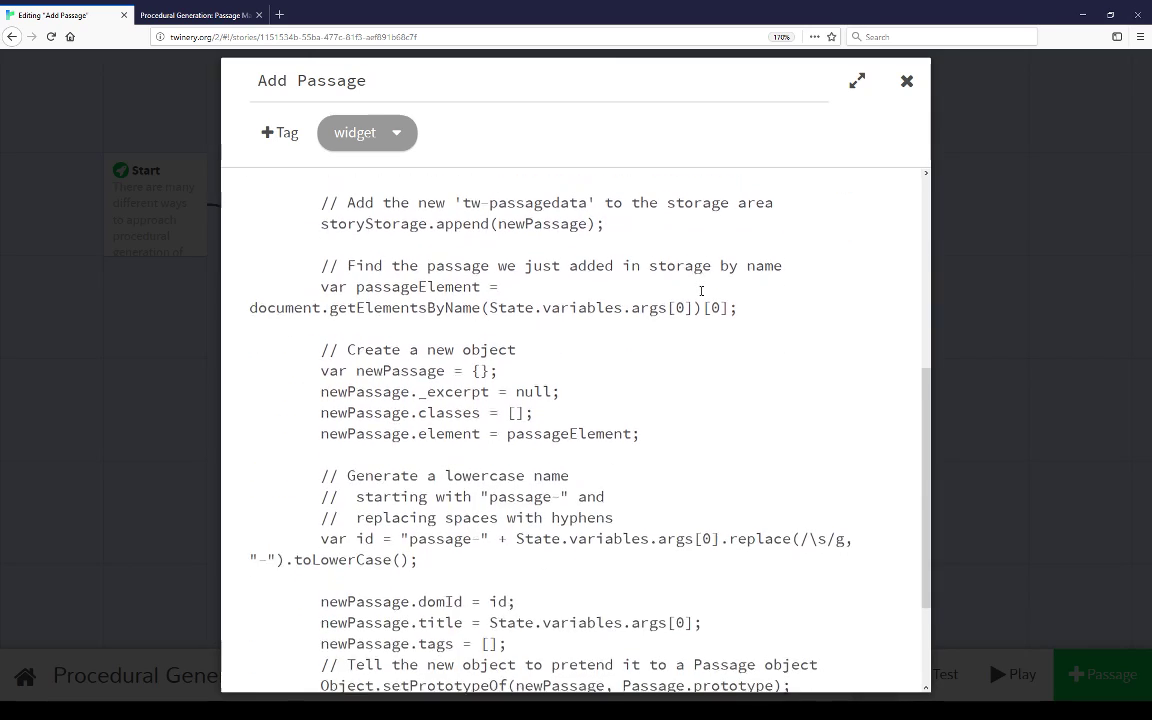
scroll("down", 3)
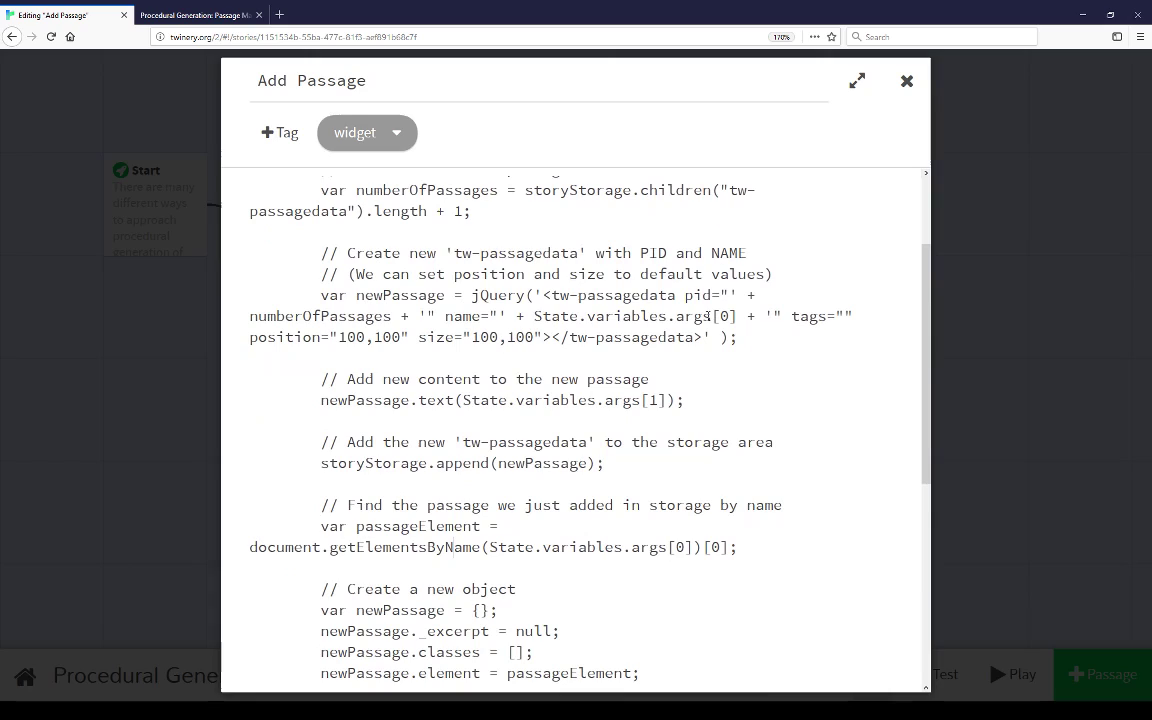
scroll("down", 3)
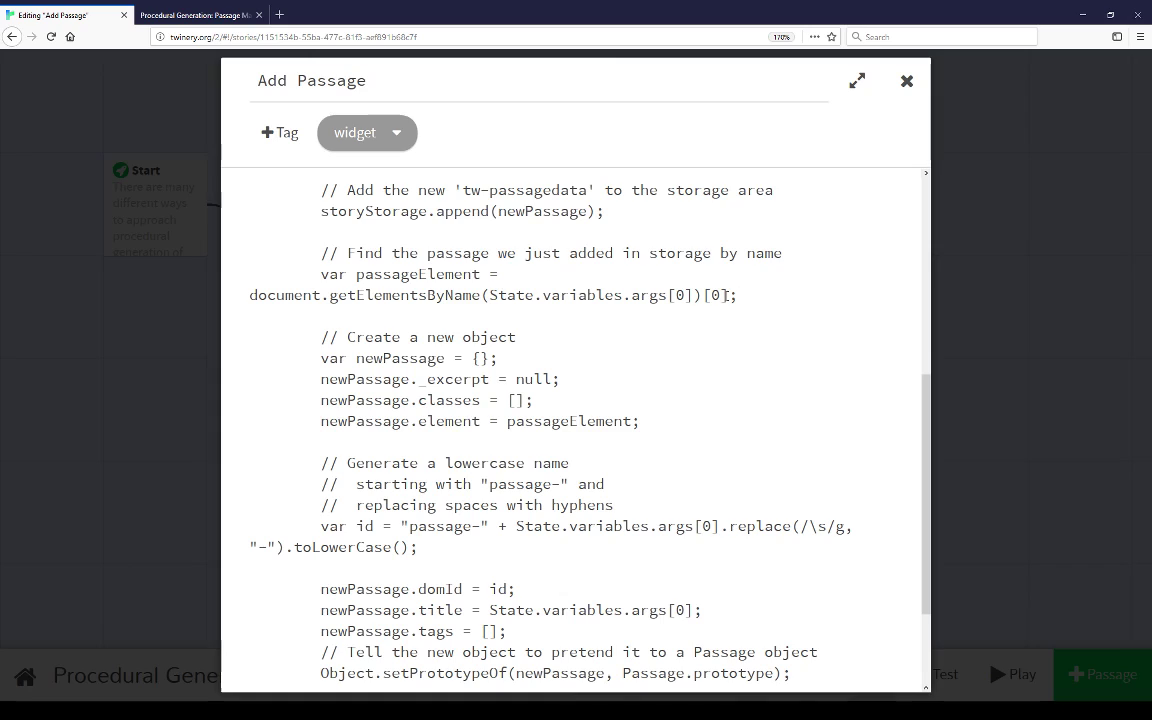
scroll("down", 3)
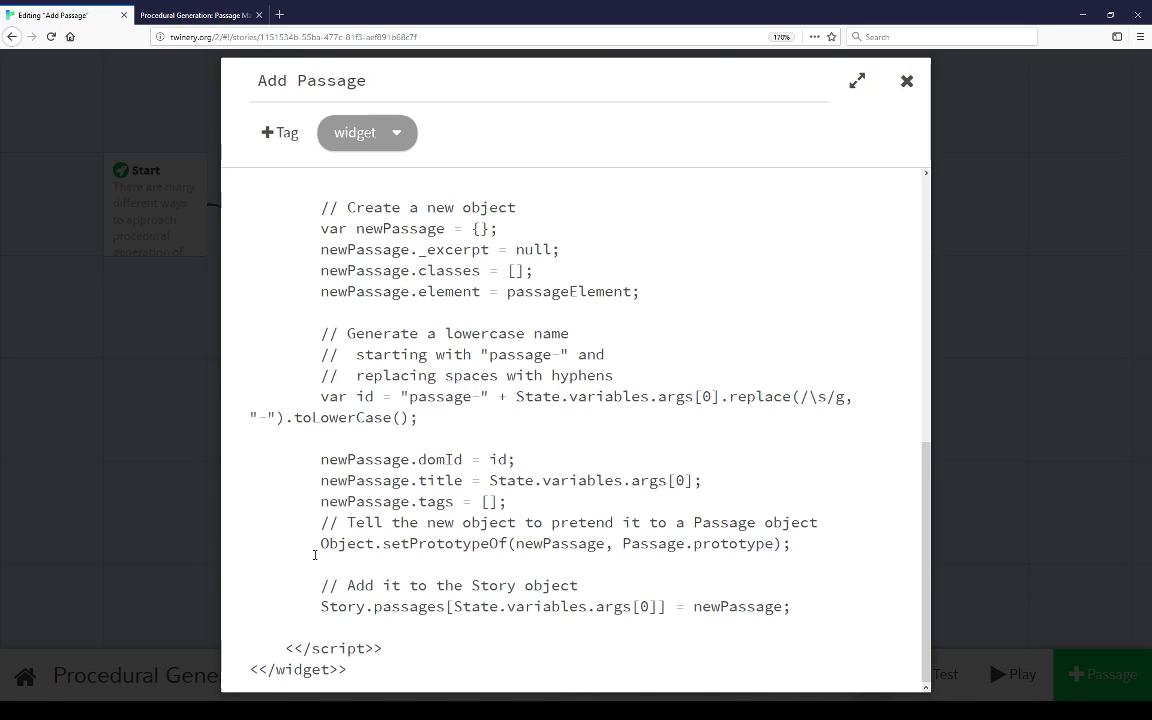
triple_click(550, 543)
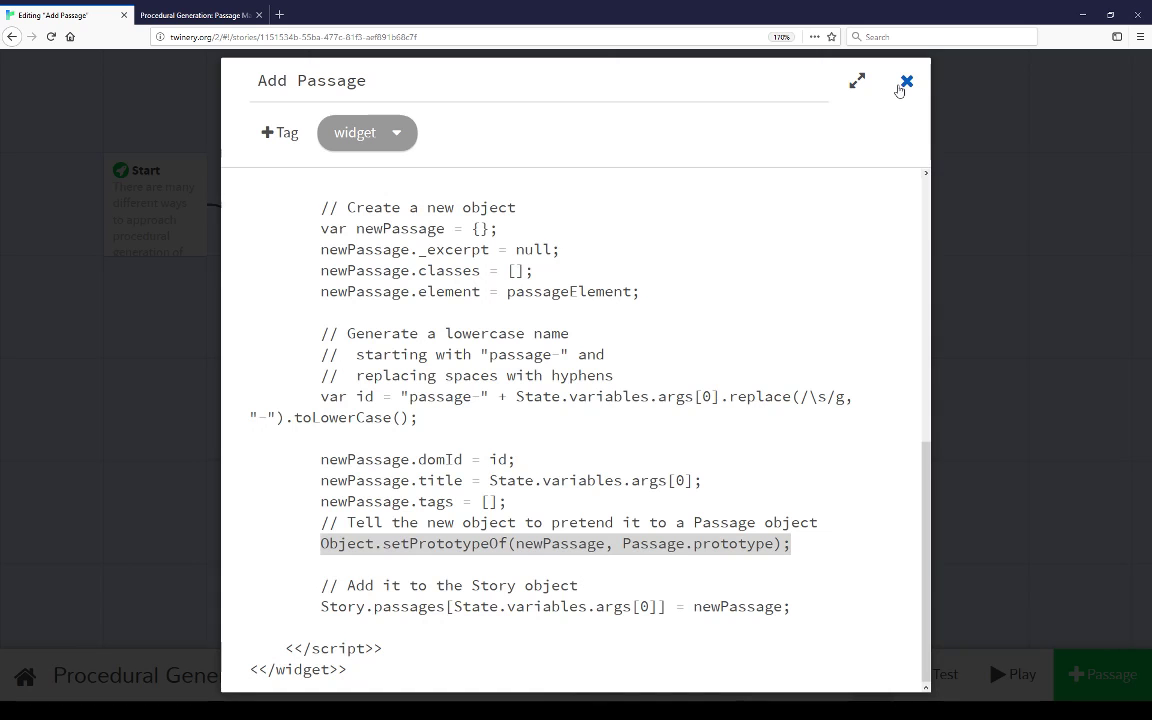
Close Add Passage, open the Change Passage widget to review, then close it.
left_click(906, 81)
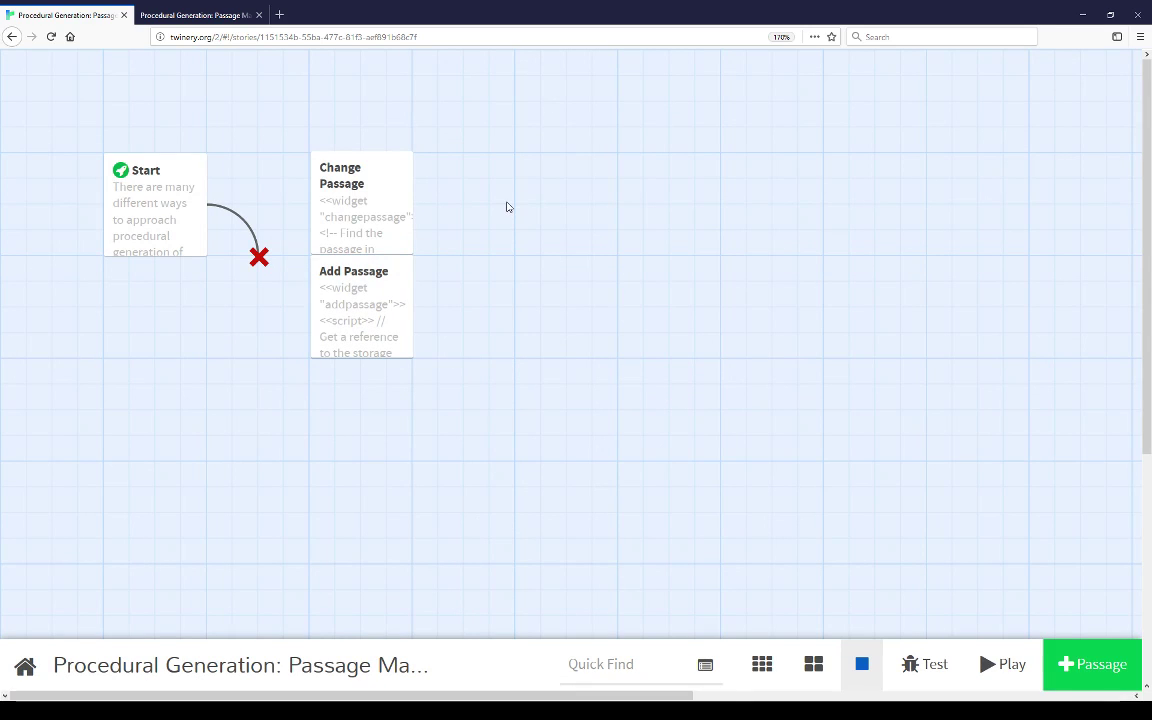
double_click(360, 200)
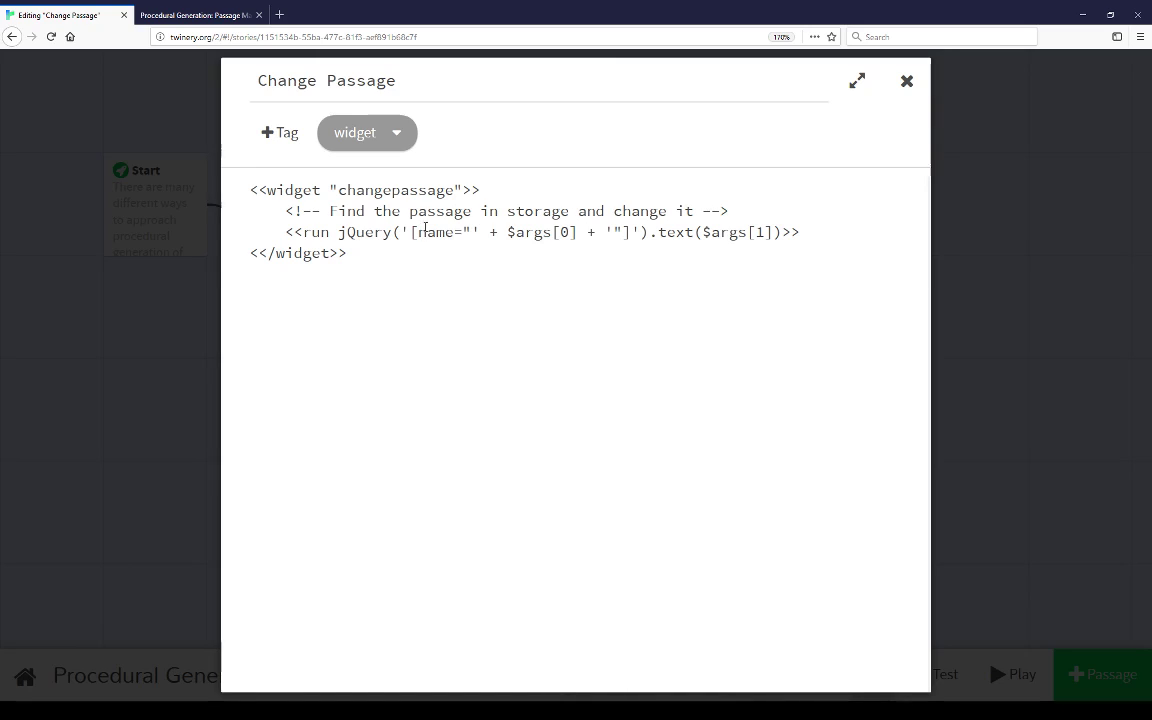
mouse_move(575, 330)
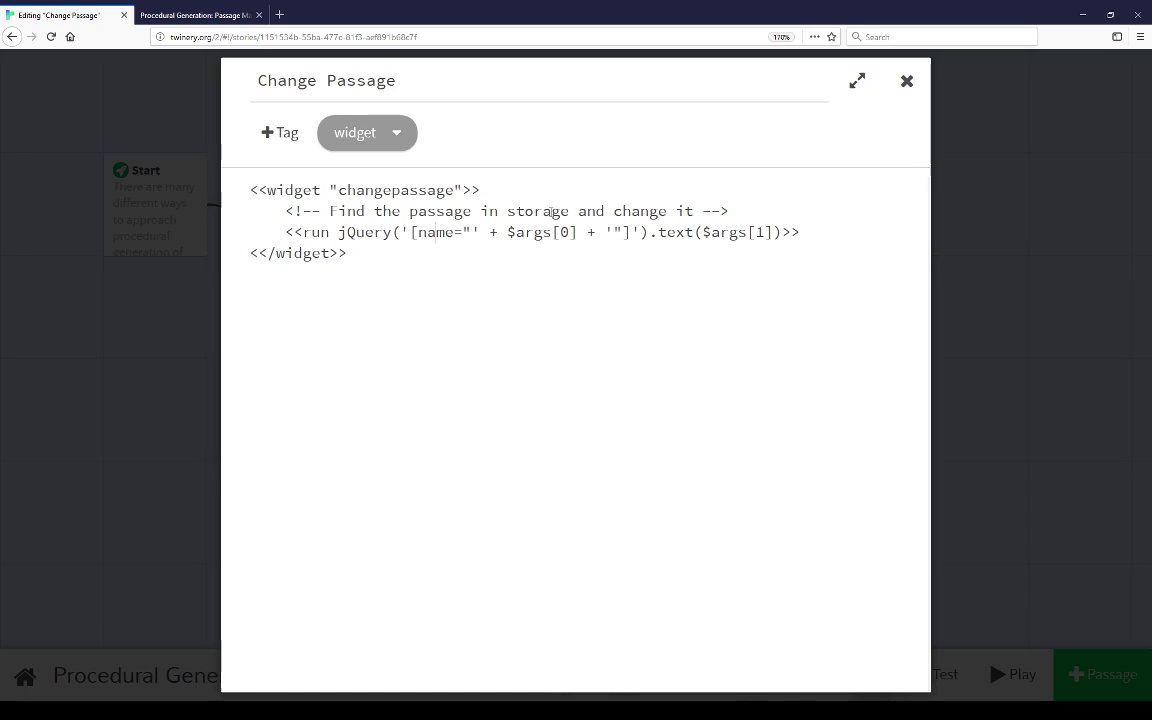
mouse_move(741, 236)
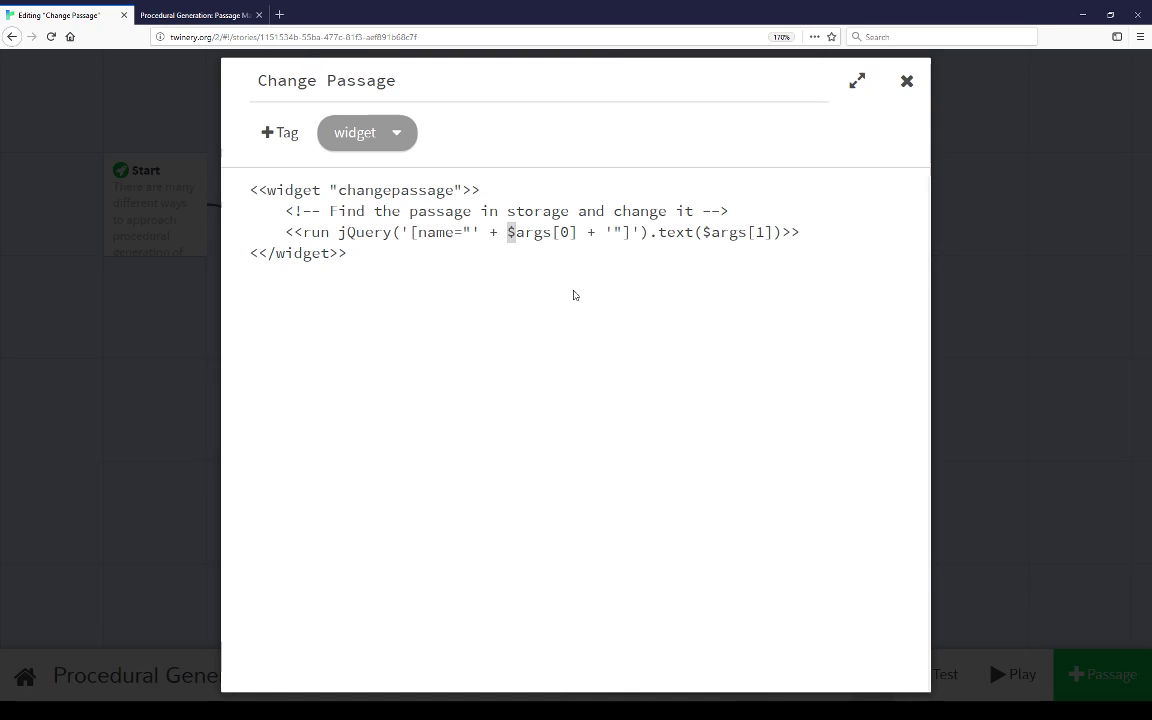
left_click(906, 81)
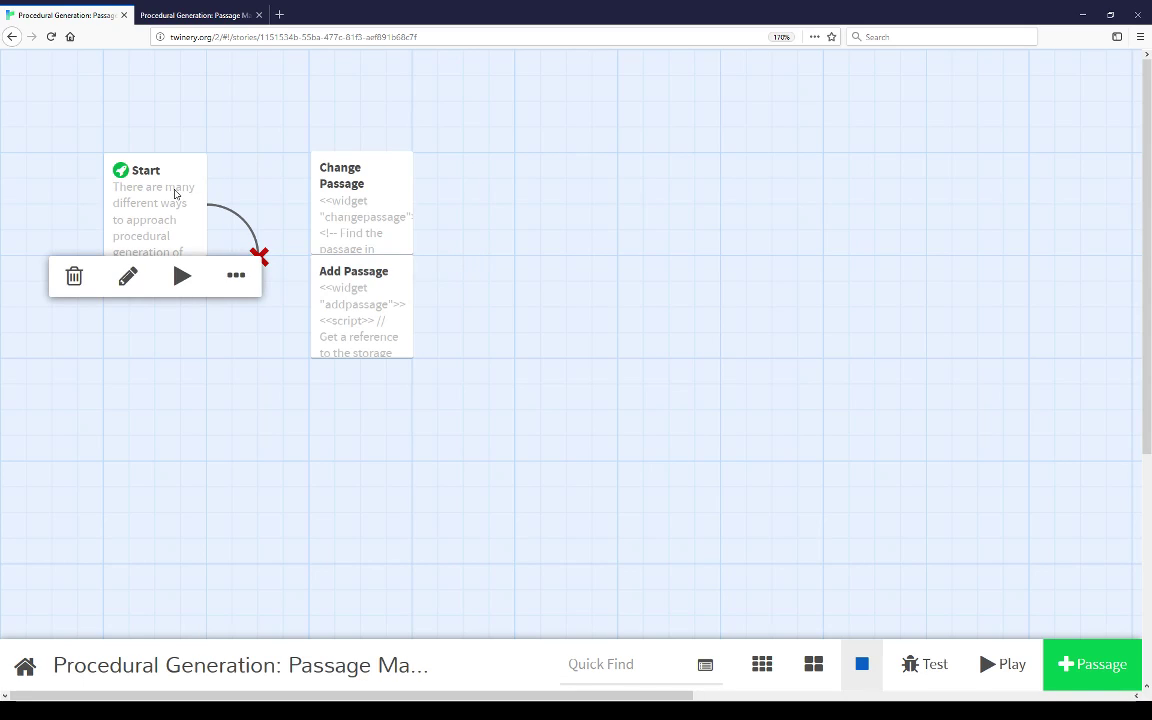
Open the Start passage and scroll through its location and Map generation code.
left_click(127, 275)
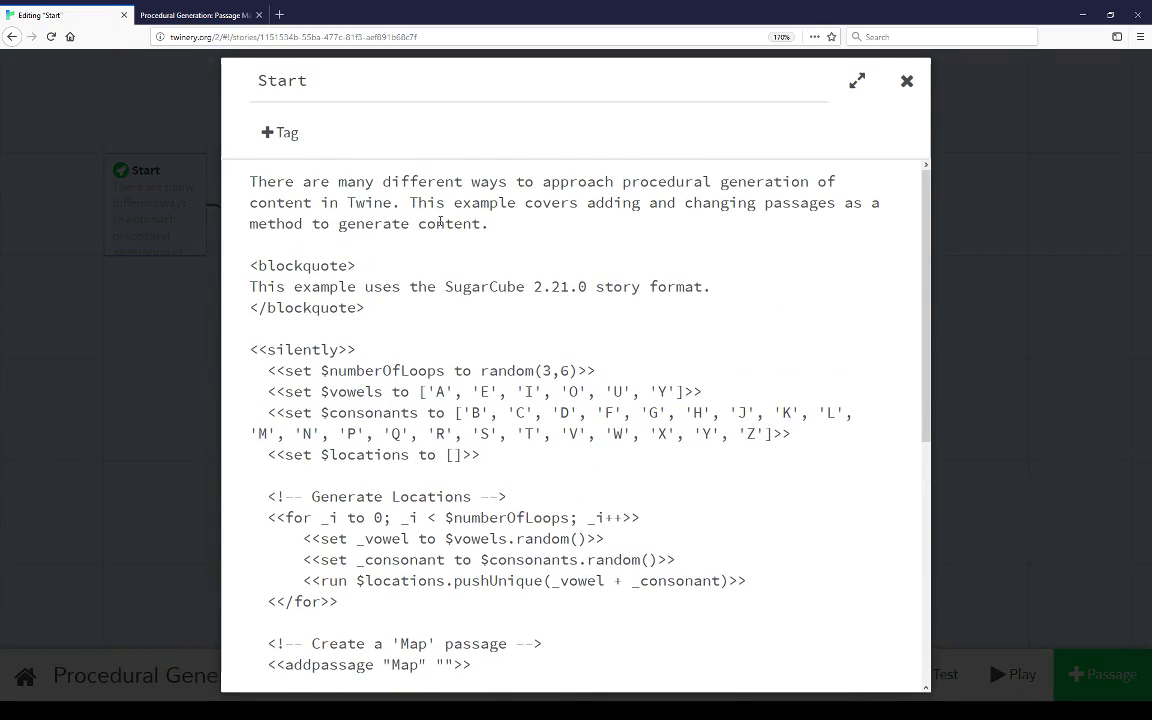
left_click_drag(250, 181, 365, 308)
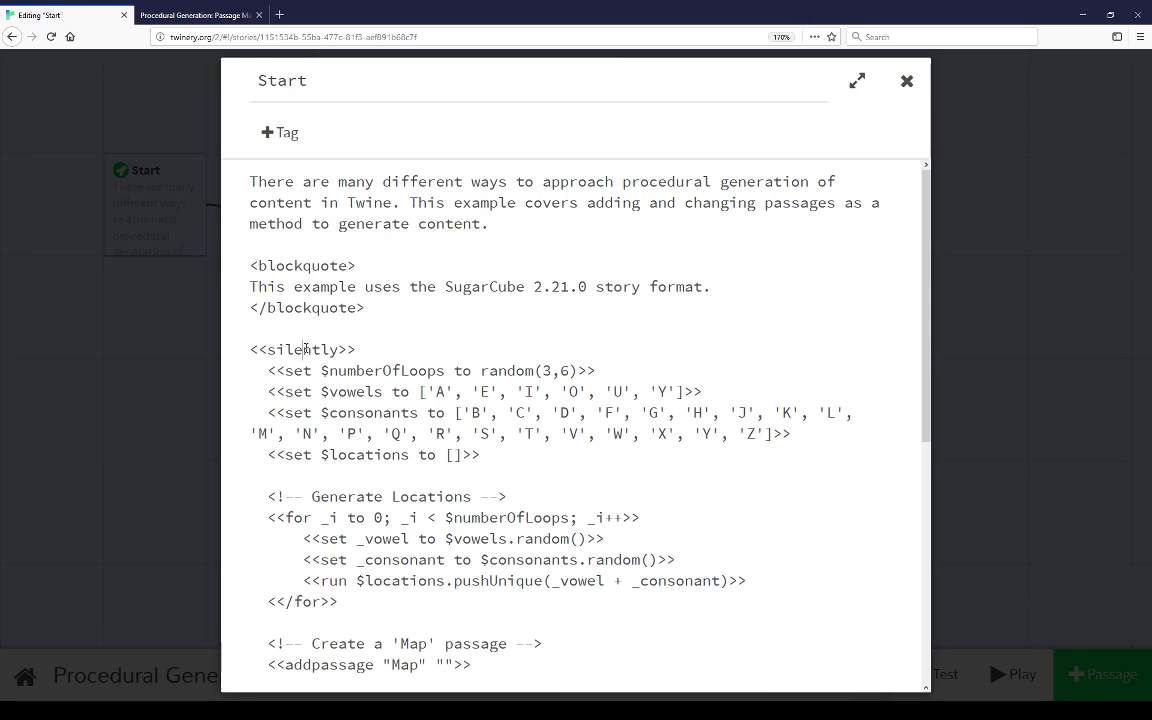
scroll("down", 3)
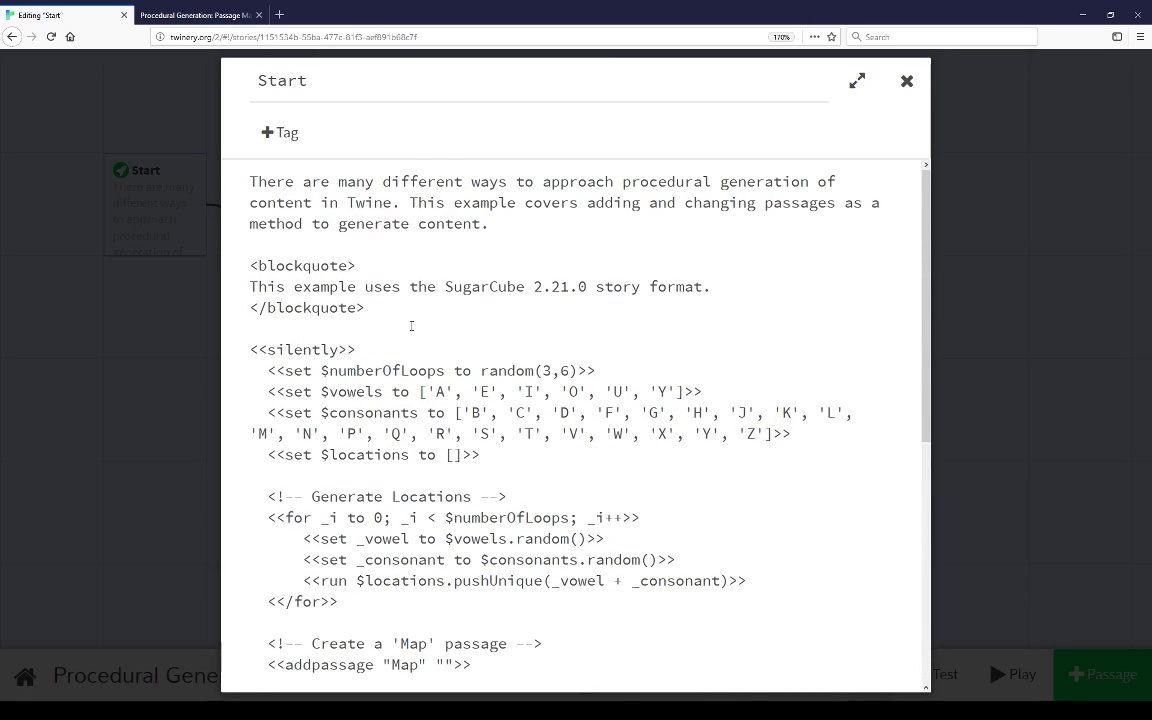
scroll("down", 3)
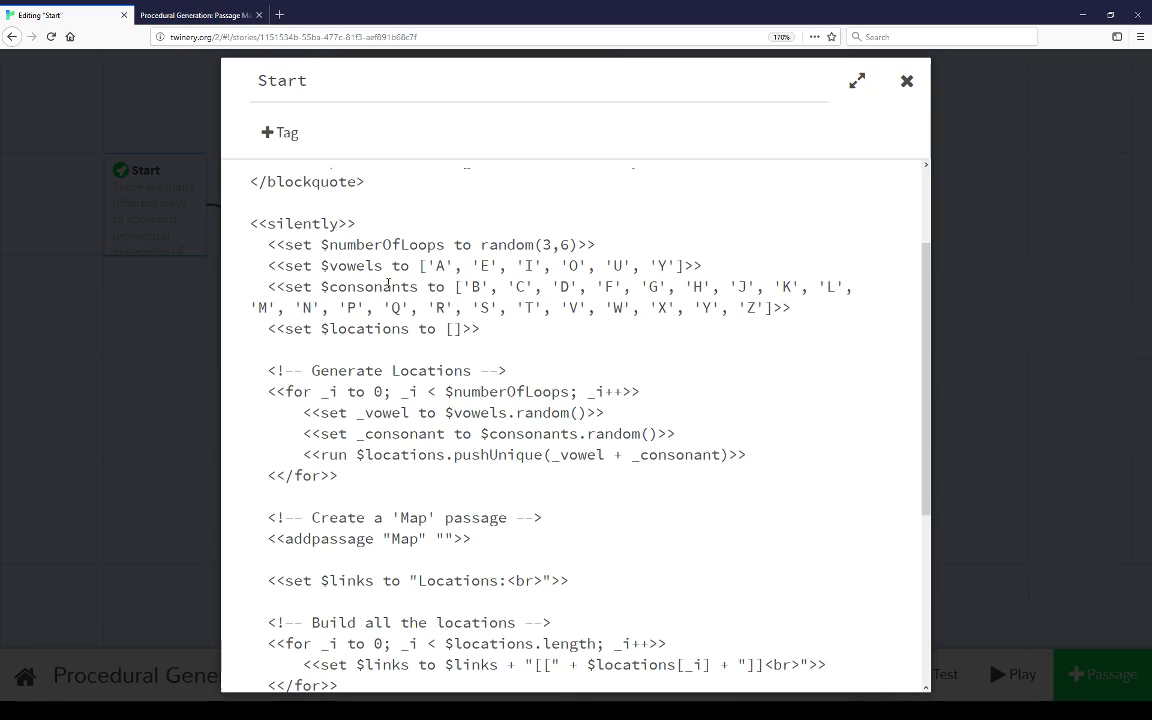
scroll("down", 3)
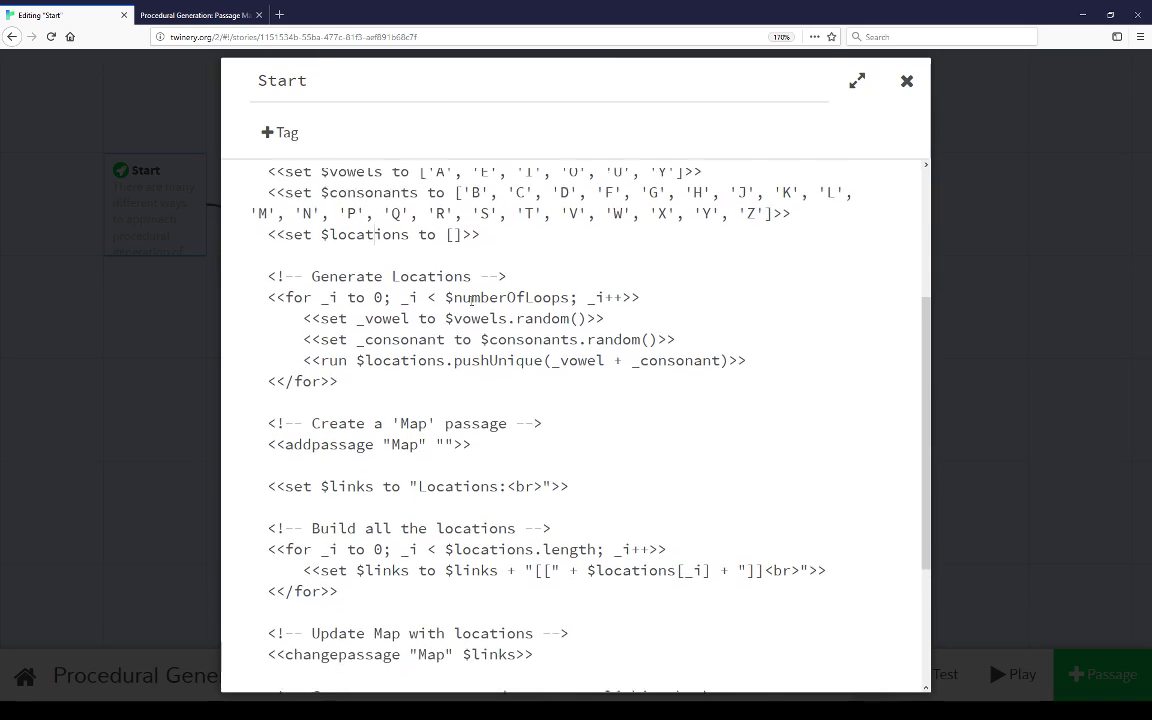
scroll("down", 3)
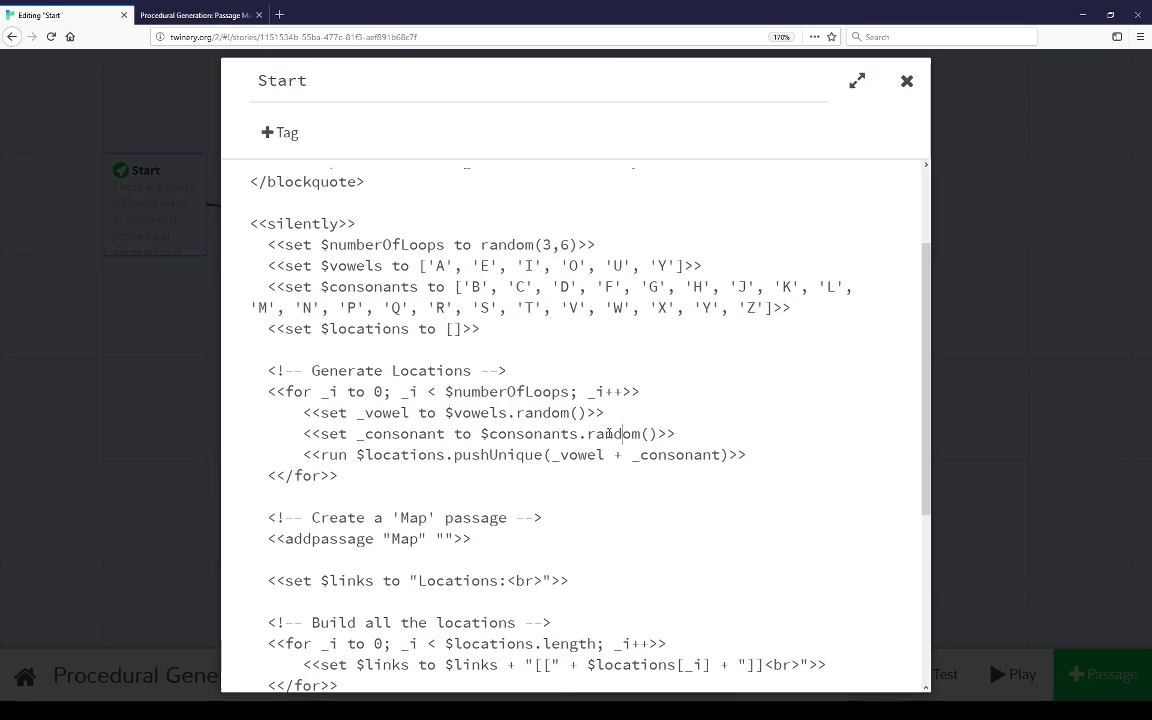
scroll("down", 3)
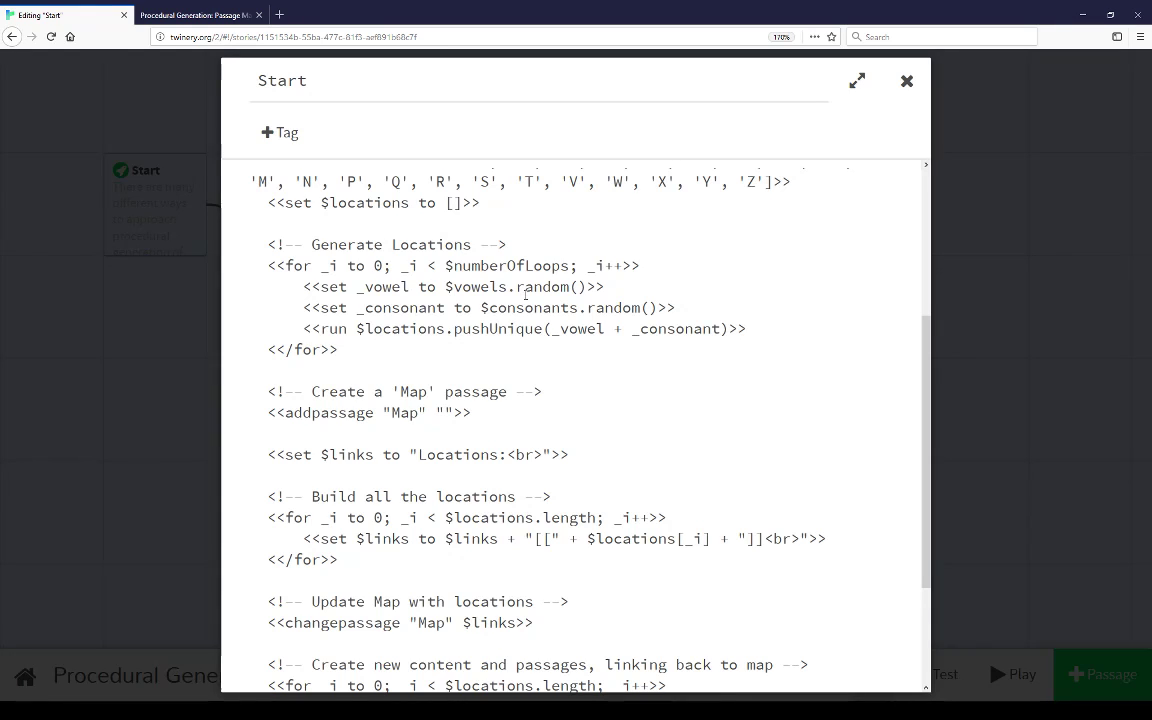
Scroll to the Start passage's end, highlighting the <br> tag in the links line.
scroll("down", 3)
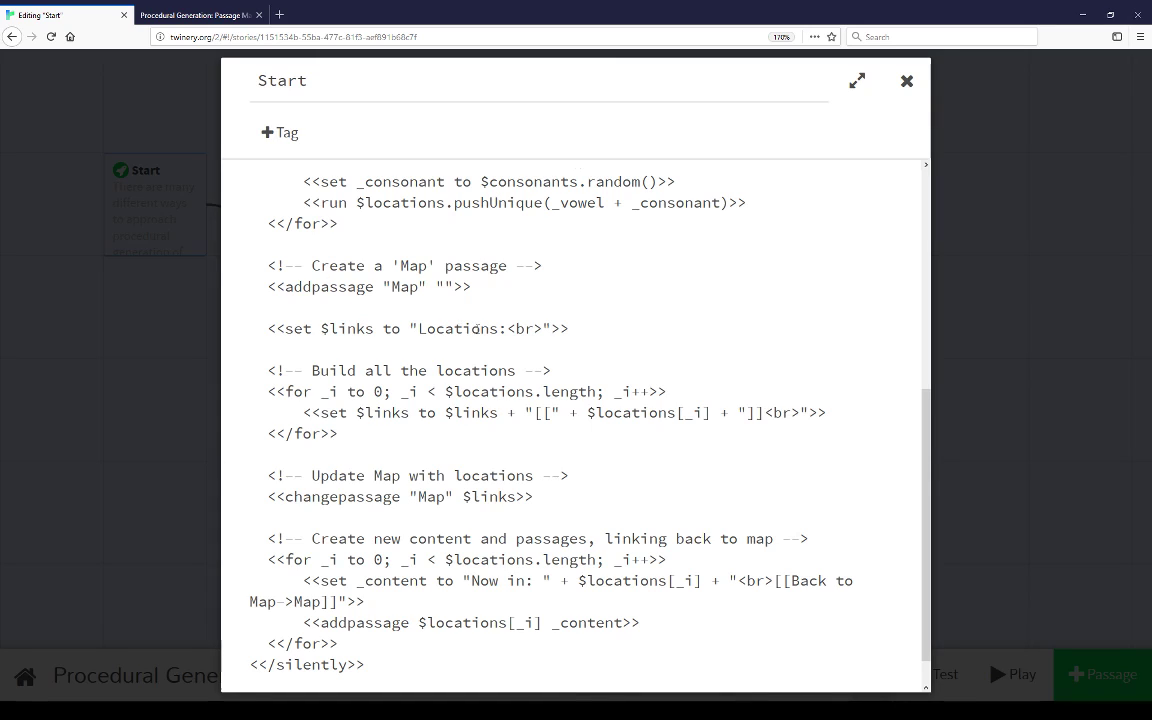
scroll("down", 3)
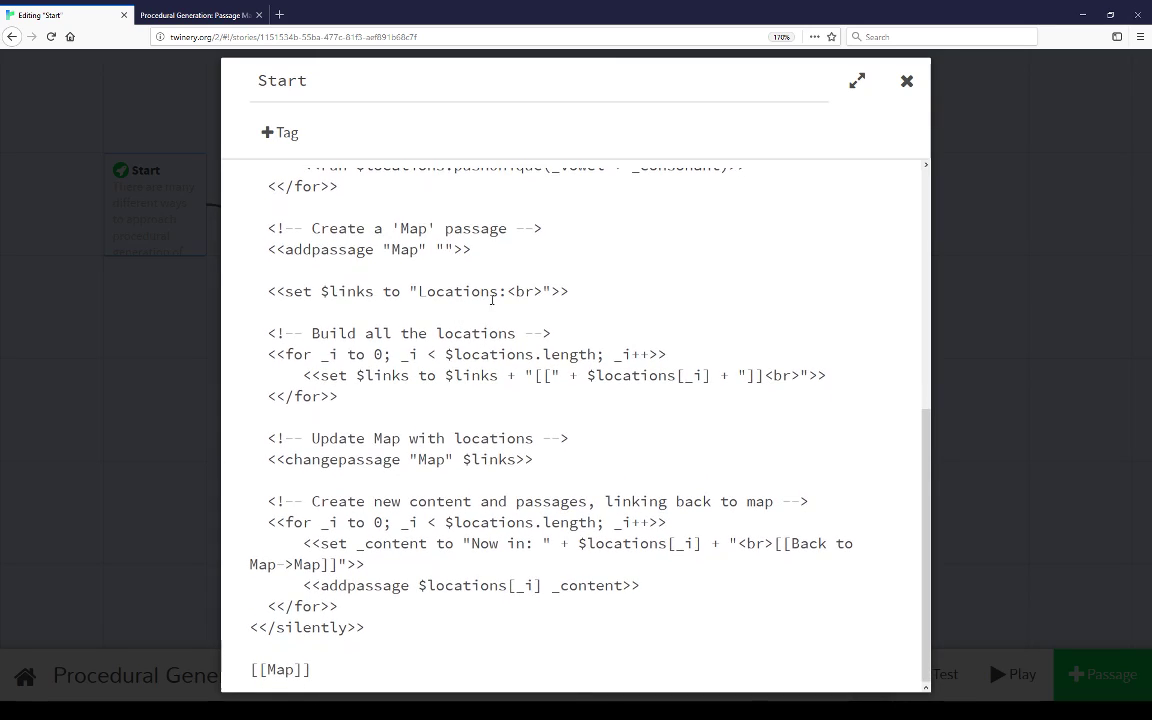
double_click(522, 291)
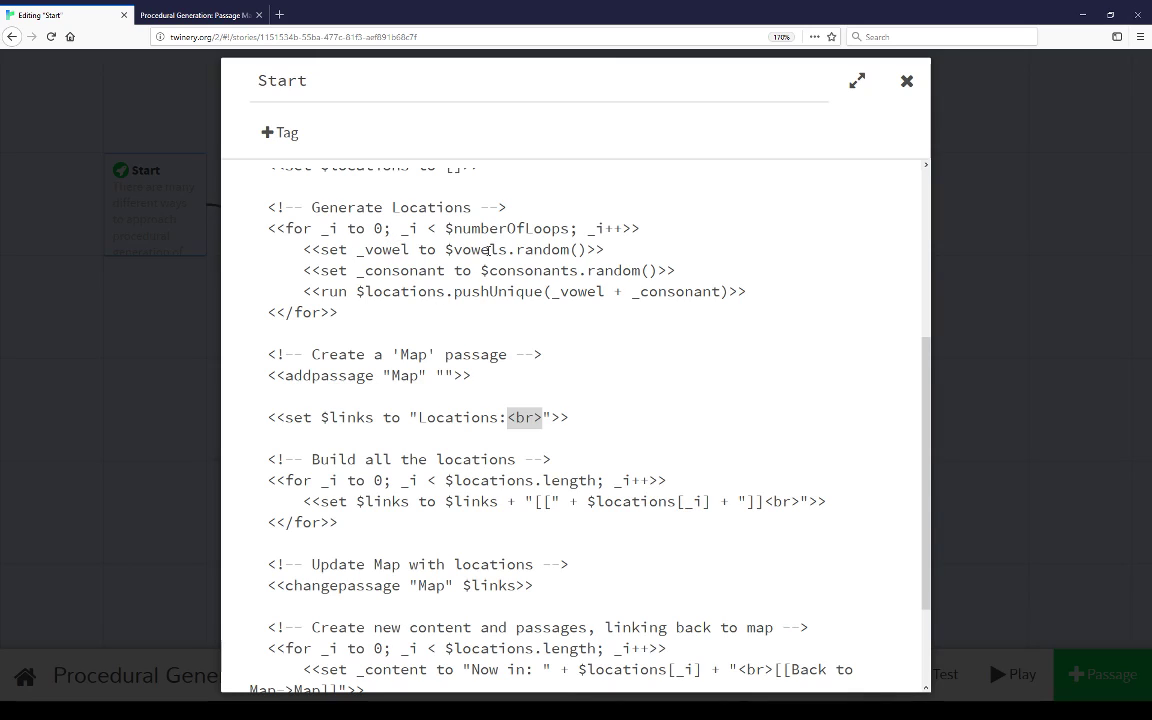
scroll("down", 3)
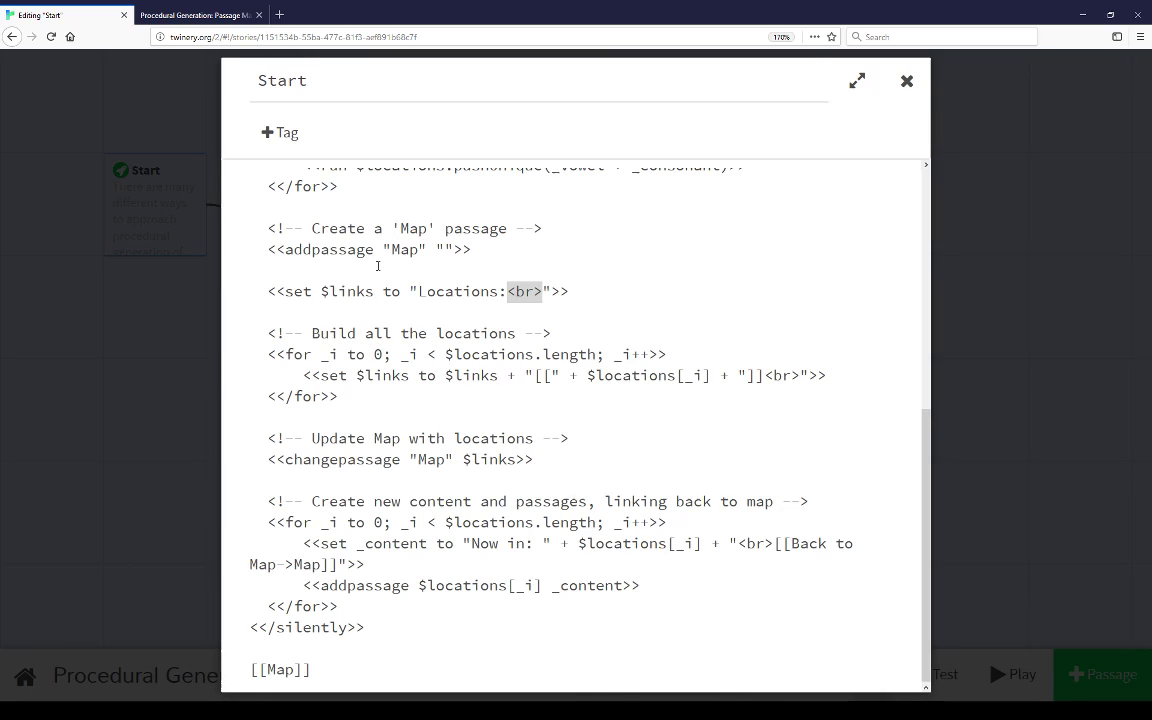
mouse_move(472, 360)
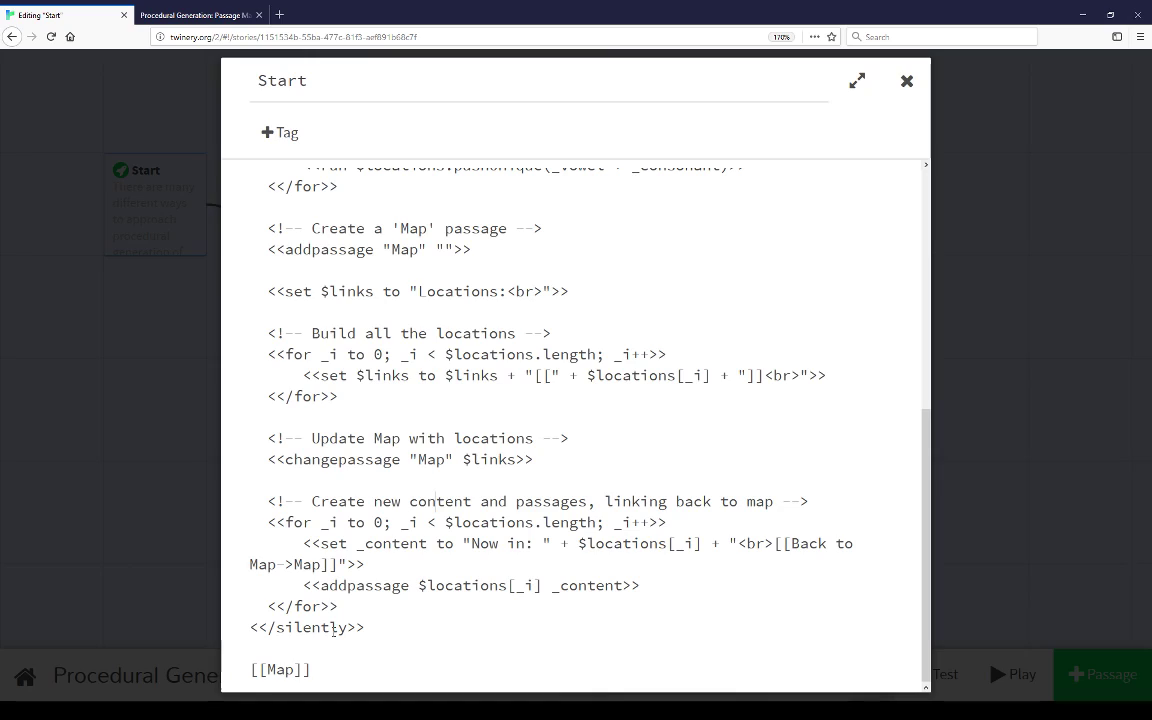
mouse_move(453, 606)
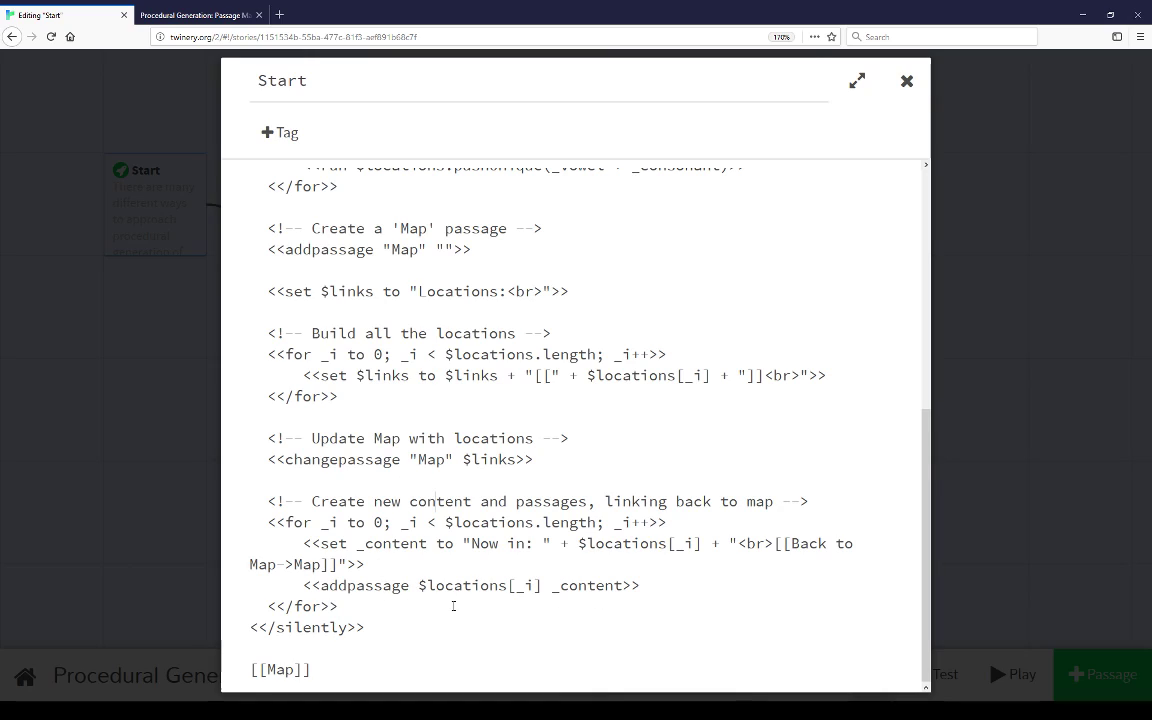
mouse_move(609, 594)
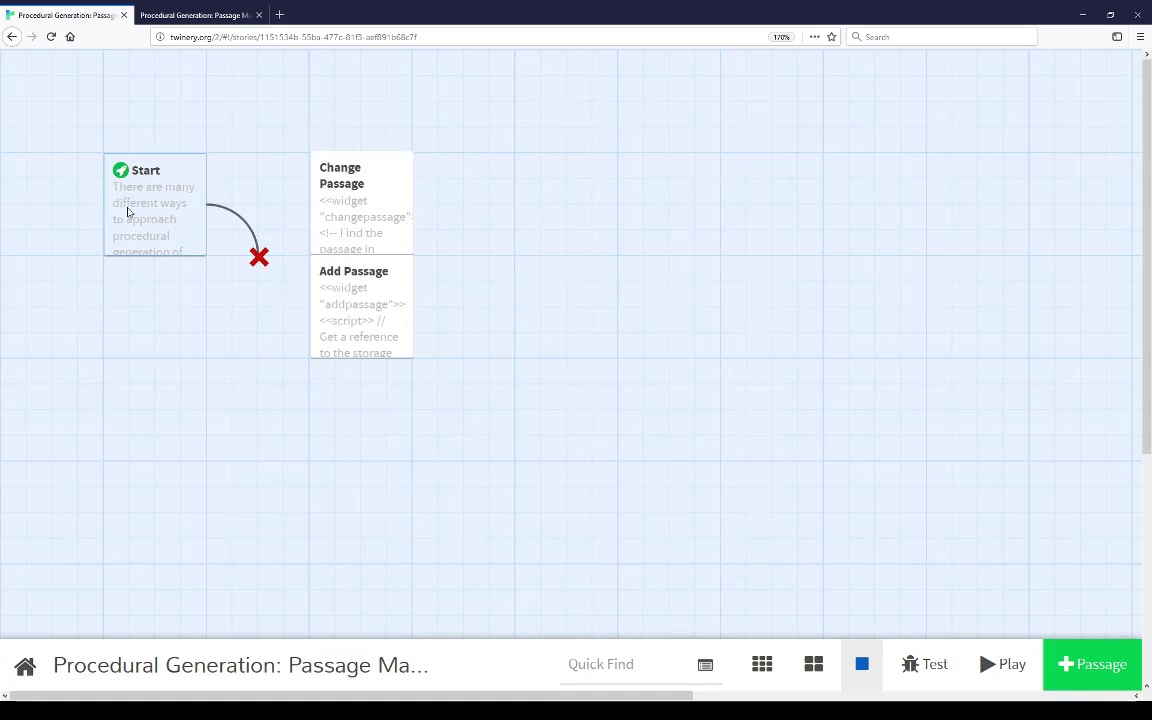
Reopen the Start passage to view its intro text and location-setup variables.
double_click(155, 205)
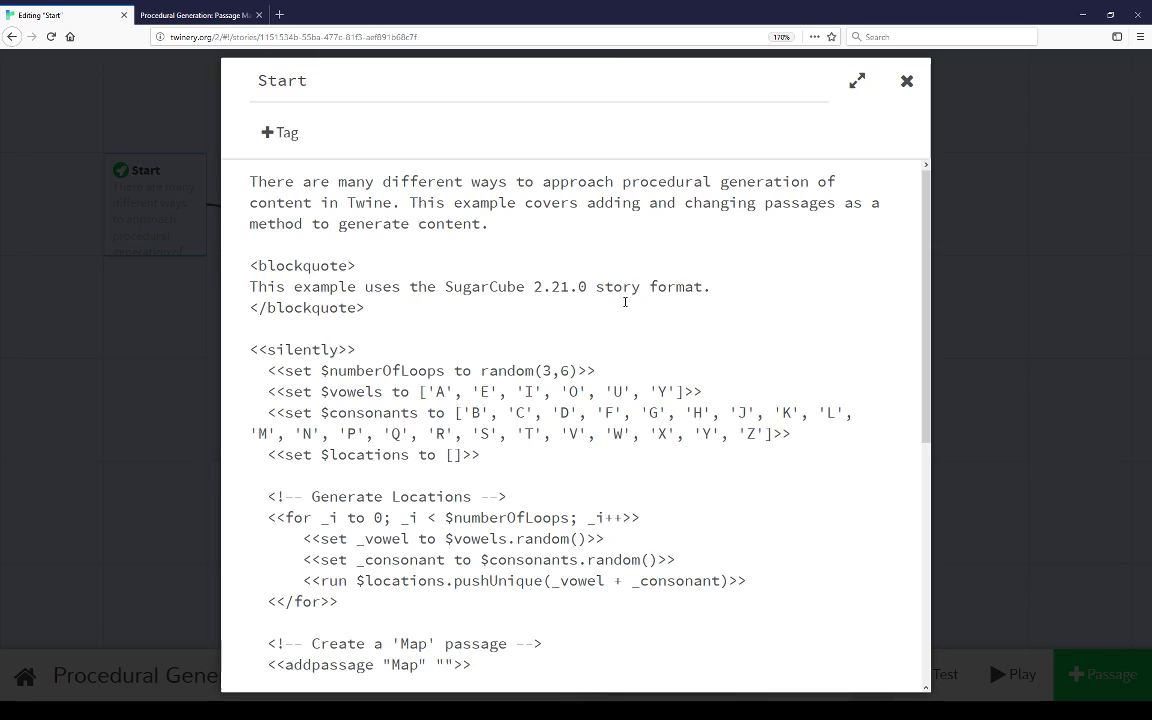
Scroll down to the Start passage's Map link and close the editor.
scroll("down", 3)
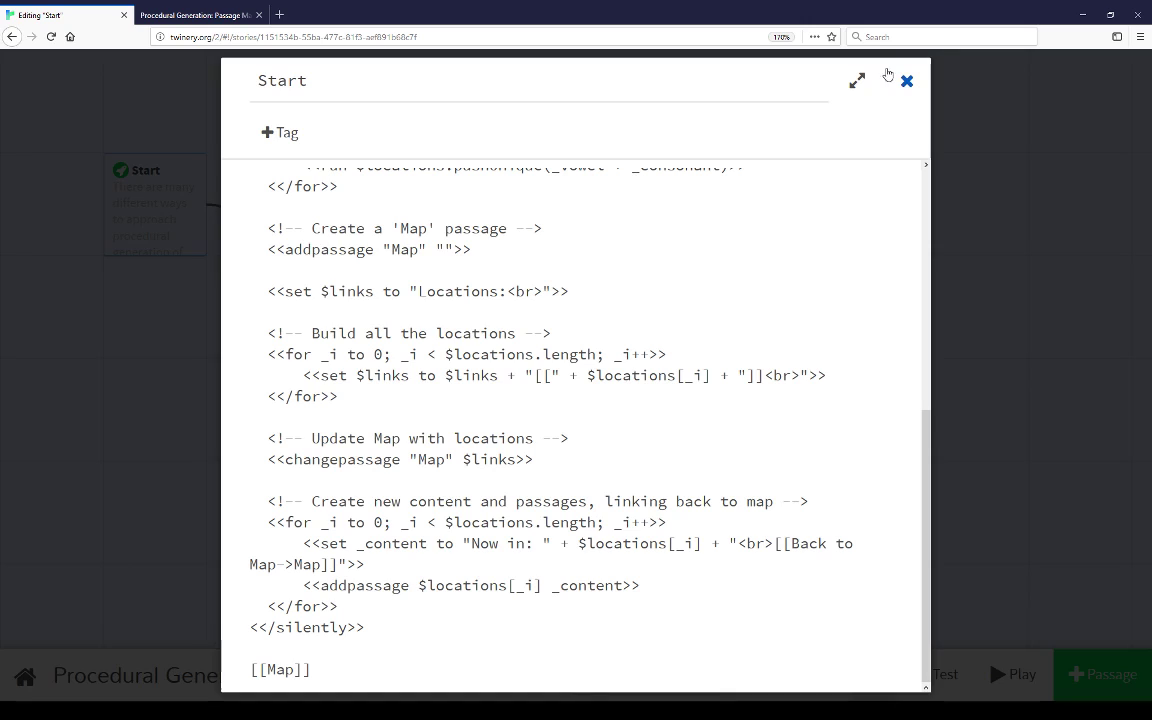
left_click(906, 80)
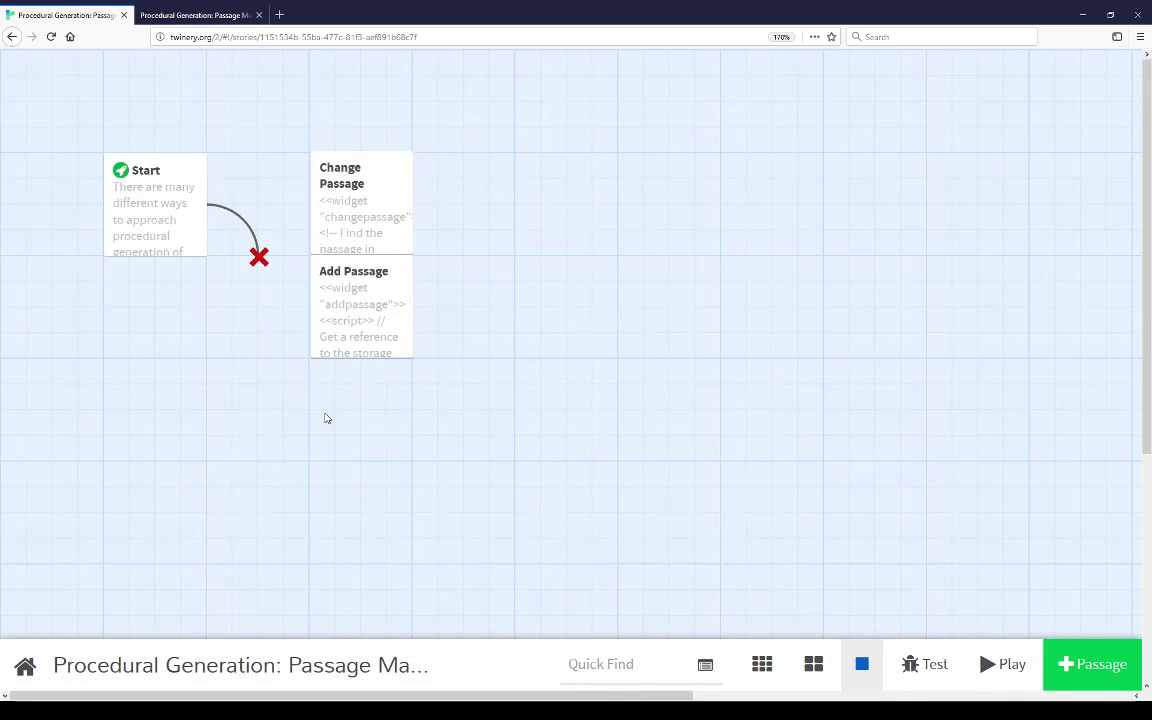